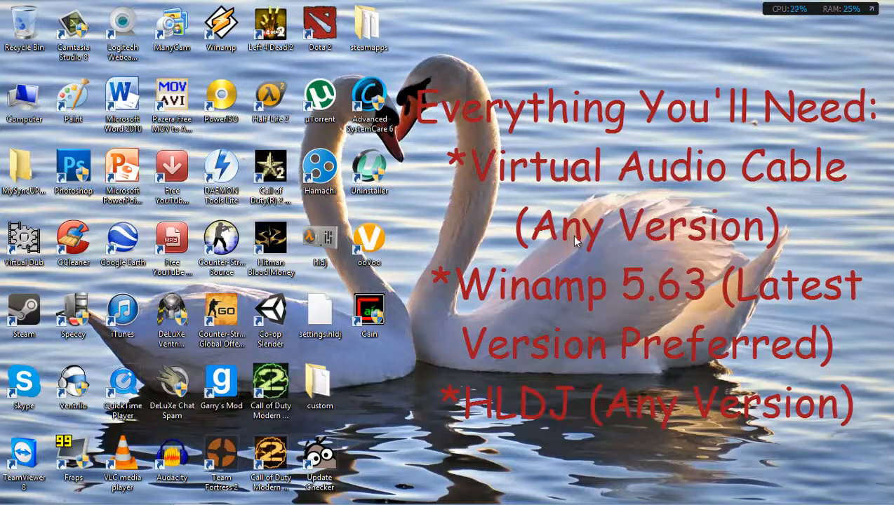
mouse_move(511, 254)
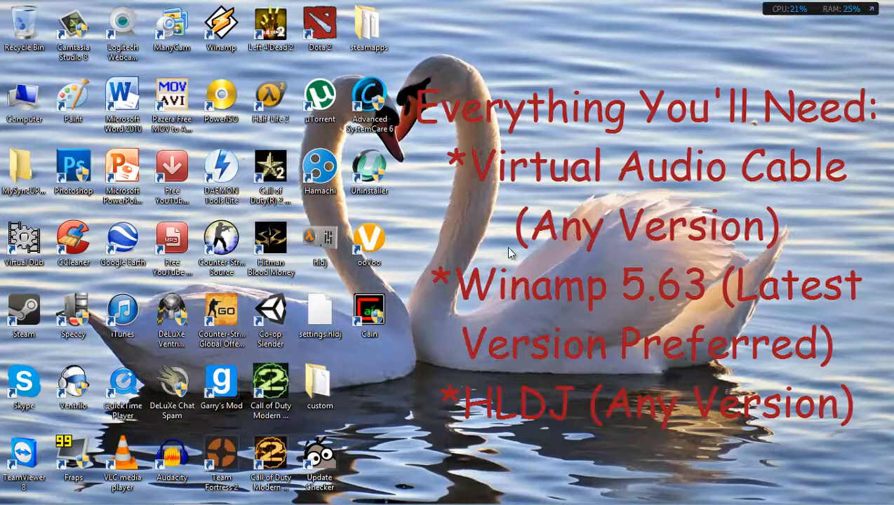
mouse_move(171, 316)
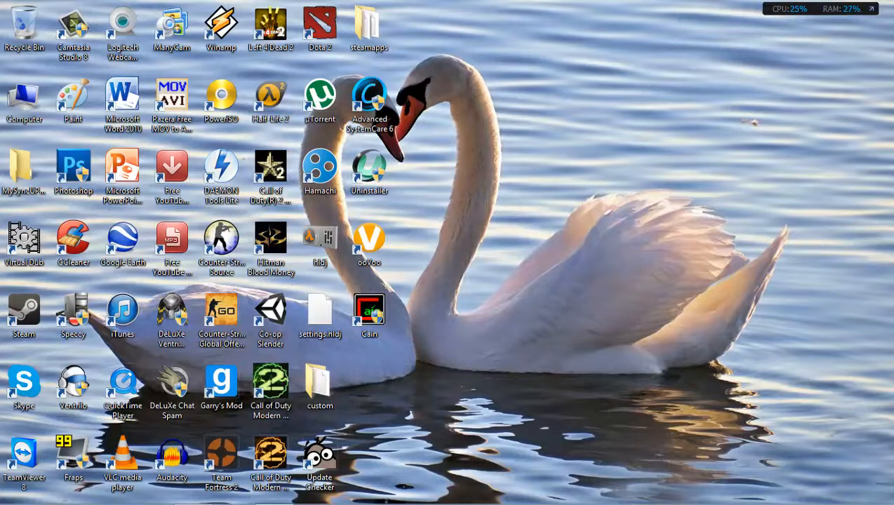
- Enable the Line 1 recording device as default communications device, then apply and close Sound
double_click(221, 25)
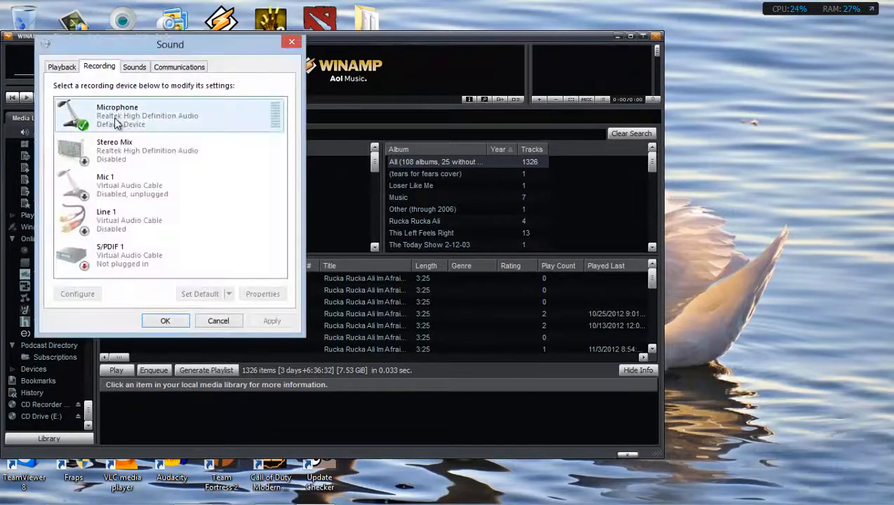
right_click(105, 220)
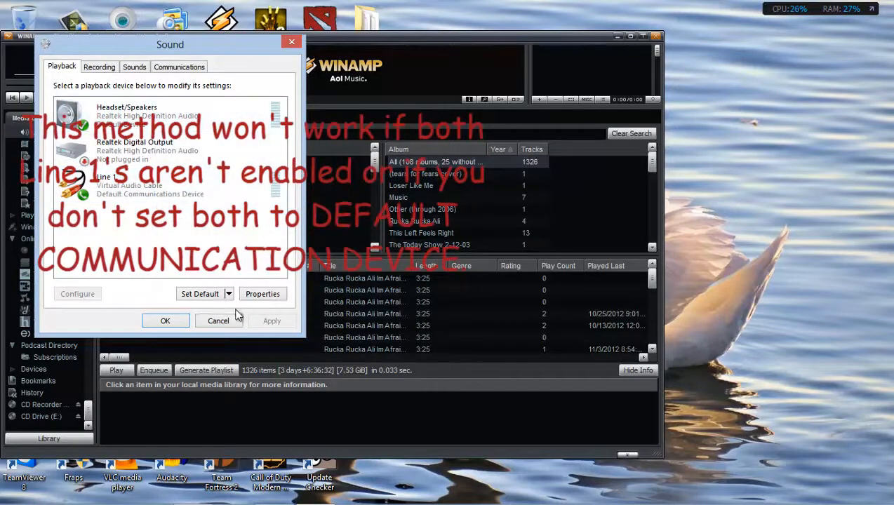
right_click(169, 224)
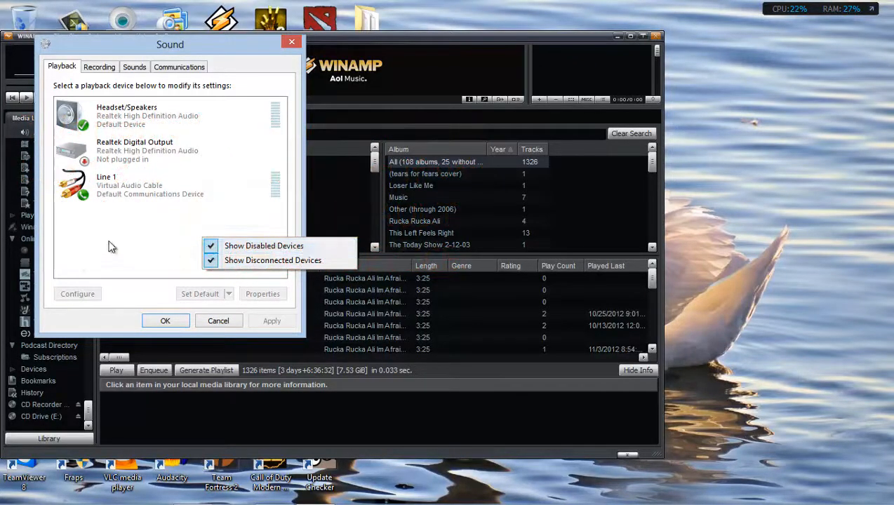
left_click(99, 67)
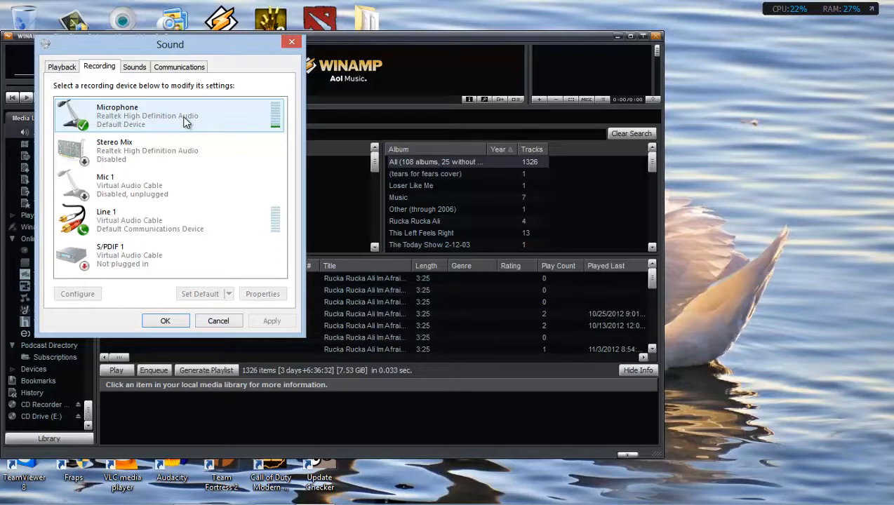
left_click(169, 185)
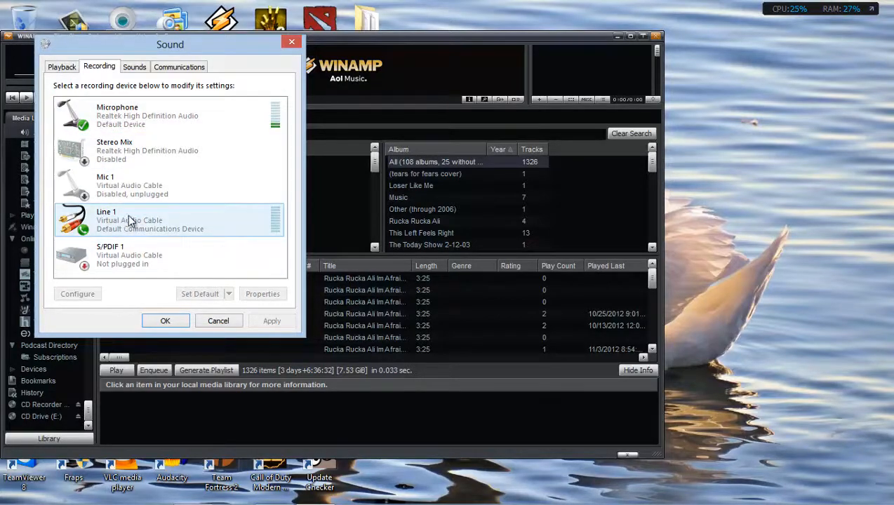
left_click(62, 66)
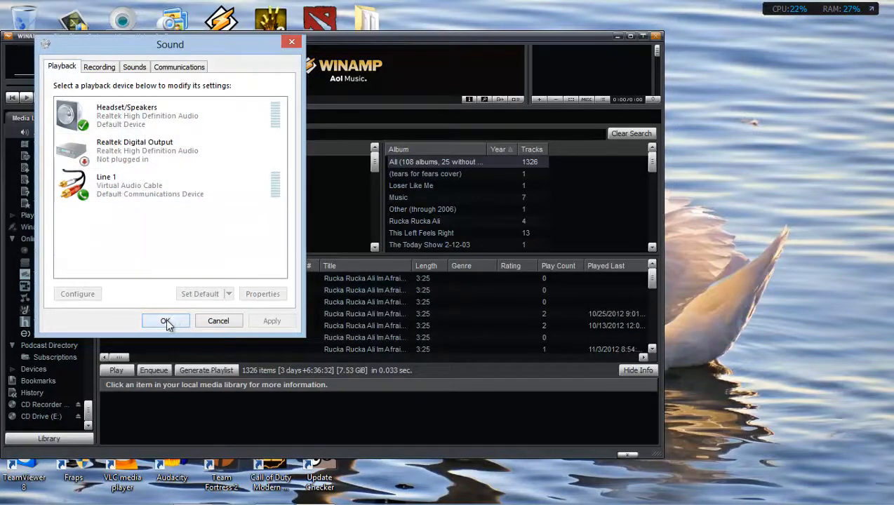
left_click(99, 67)
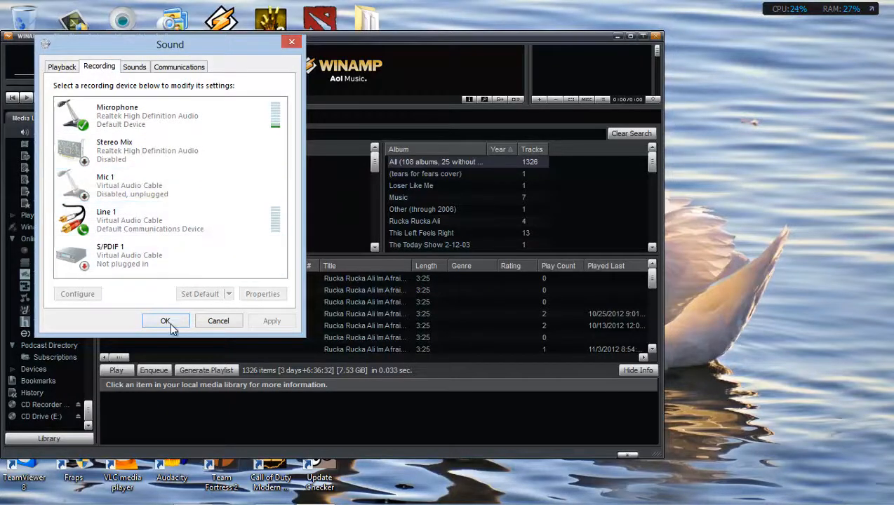
left_click(61, 66)
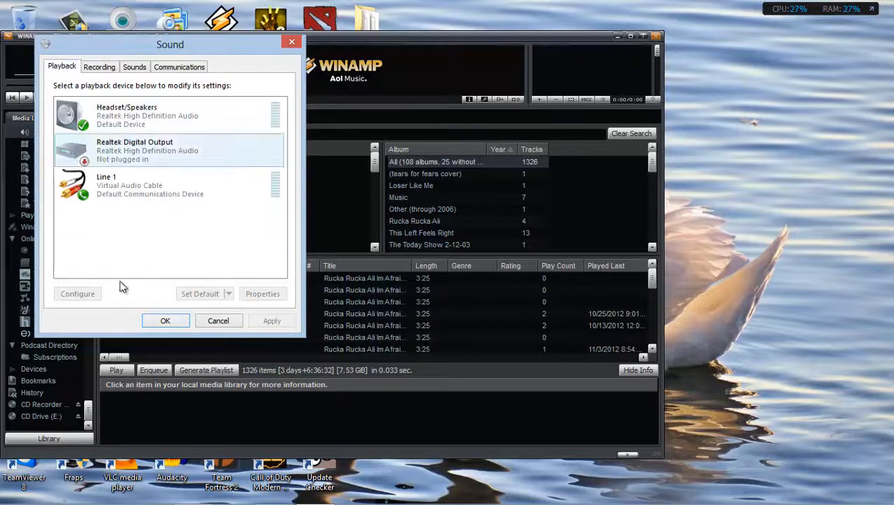
left_click(99, 66)
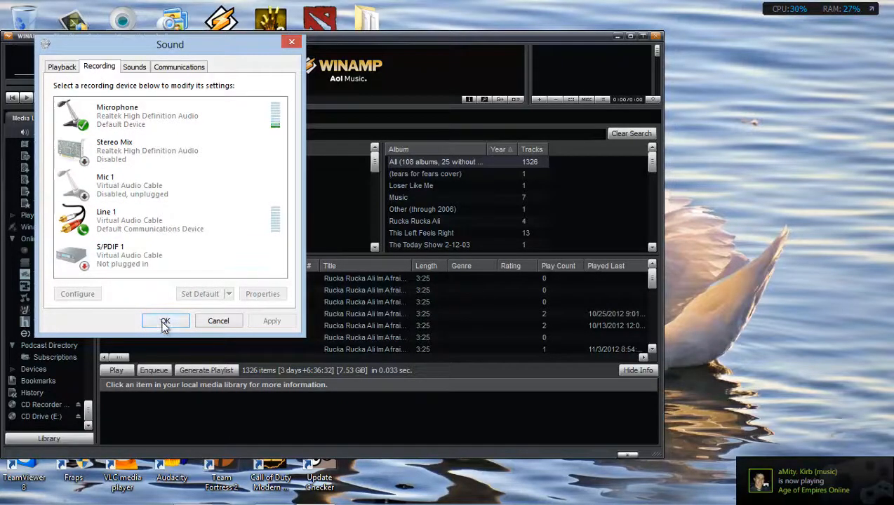
left_click(165, 321)
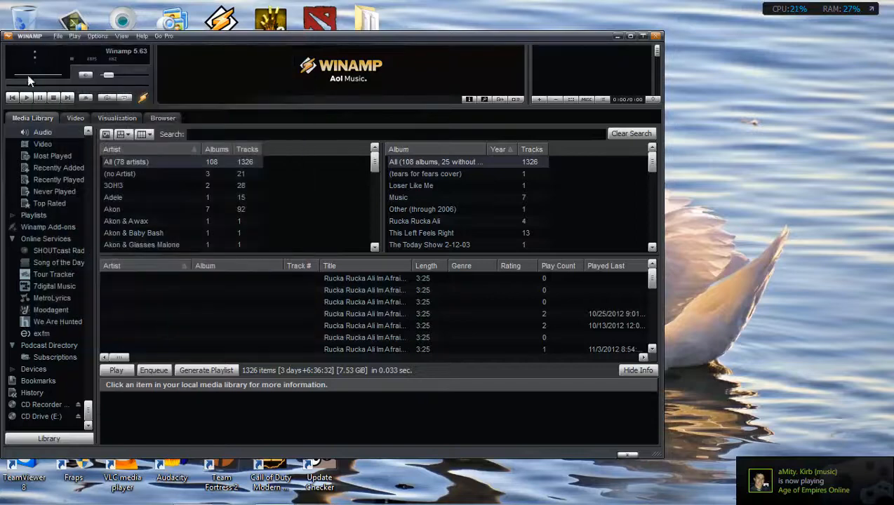
- Set Winamp's Nullsoft WaveOut output plug-in device to Line 1 (Virtual Audio Cable)
left_click(14, 36)
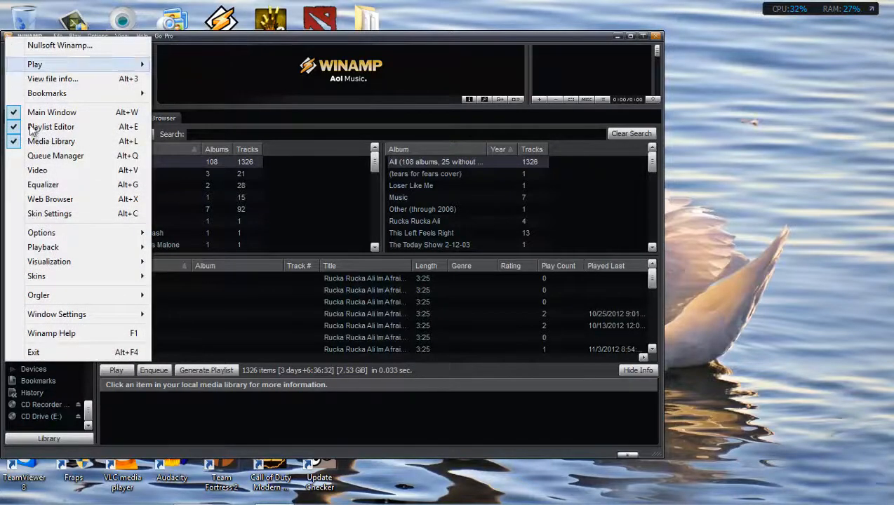
mouse_move(56, 228)
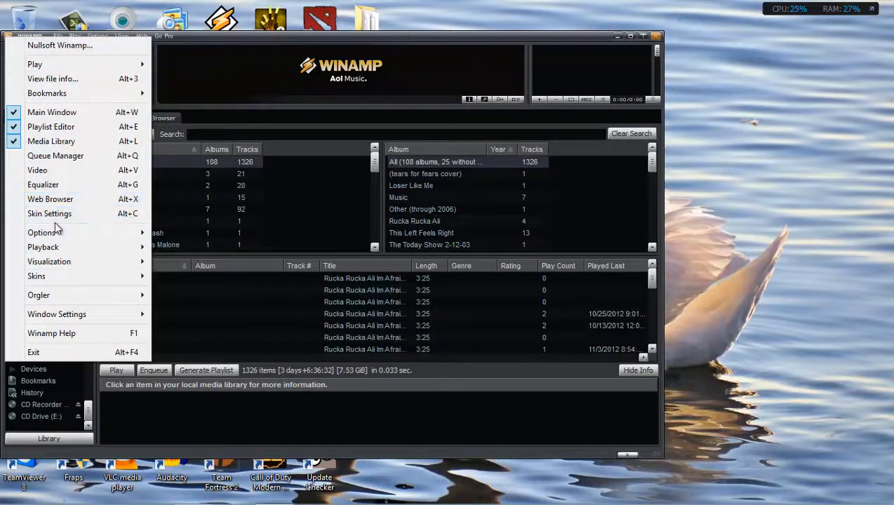
left_click(43, 232)
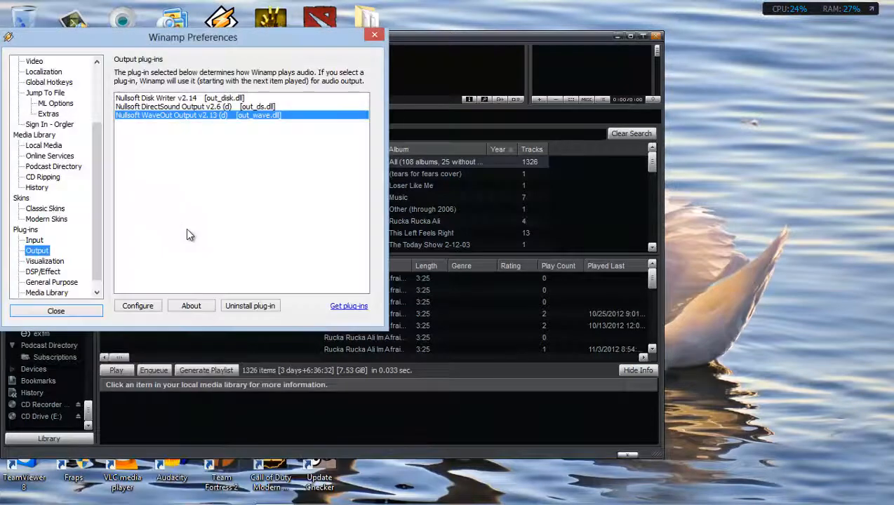
left_click(176, 98)
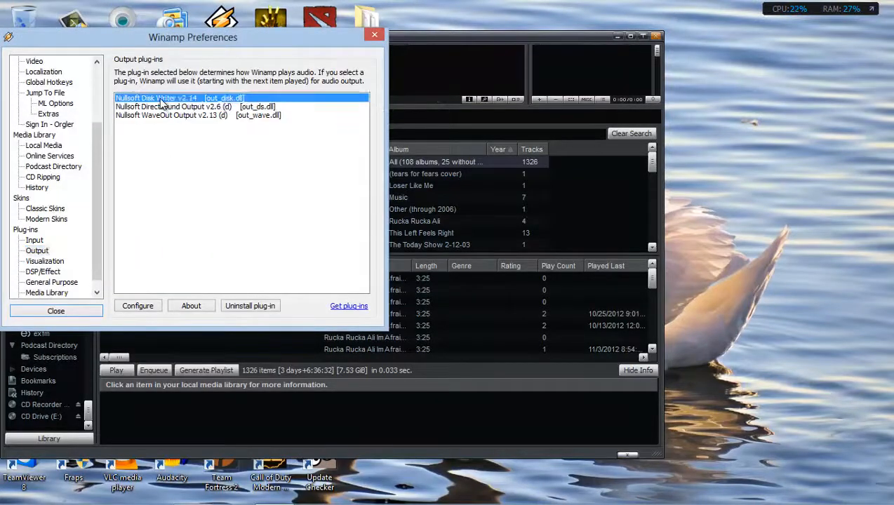
left_click(196, 115)
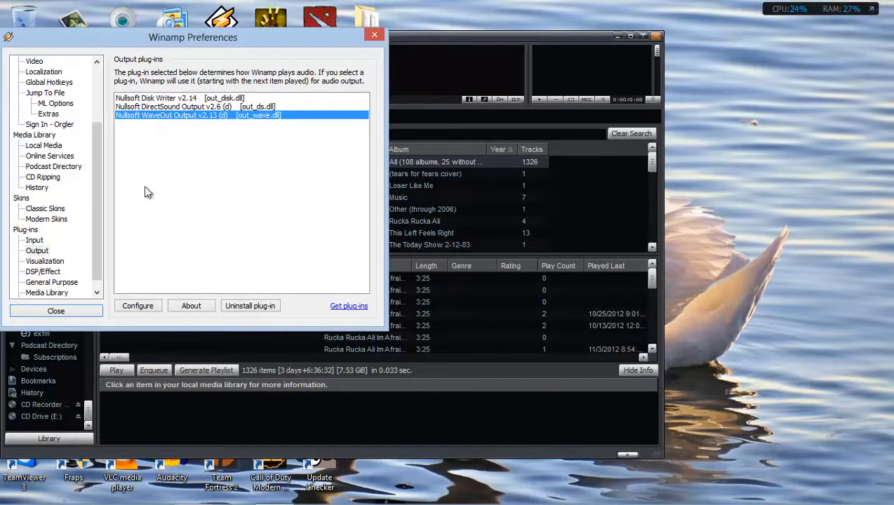
mouse_move(138, 305)
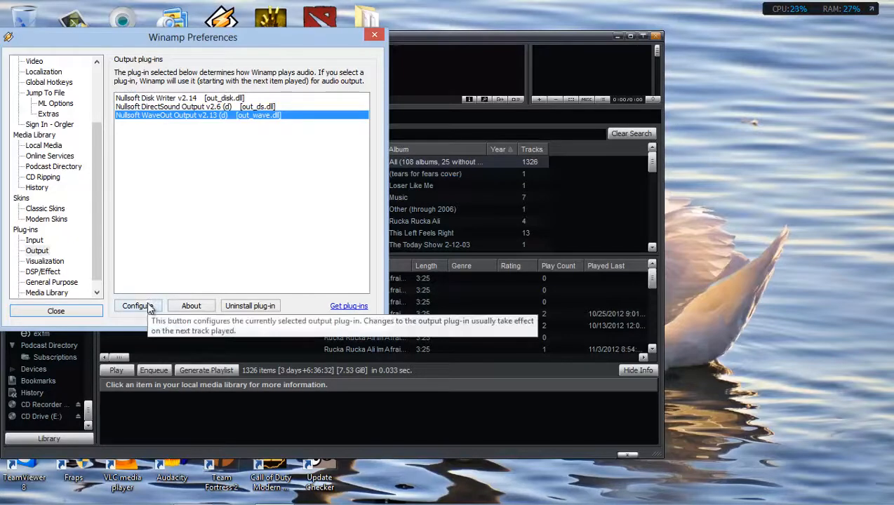
left_click(137, 305)
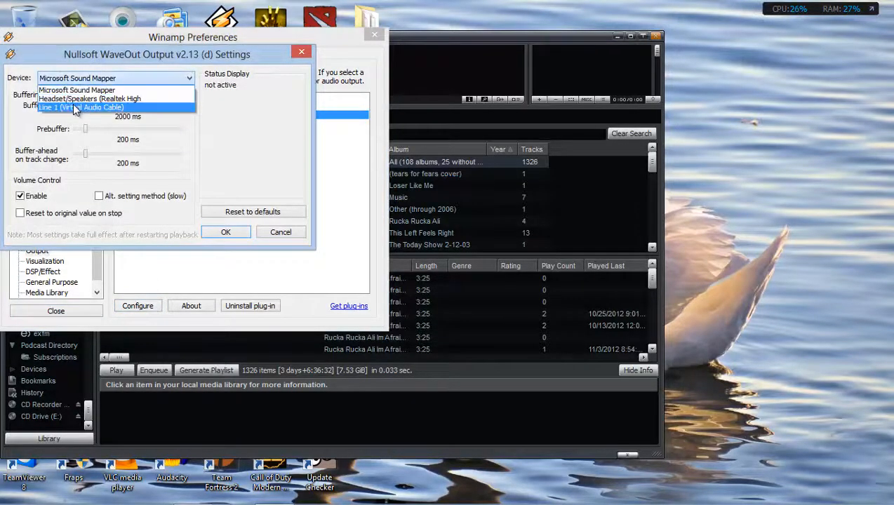
left_click(80, 108)
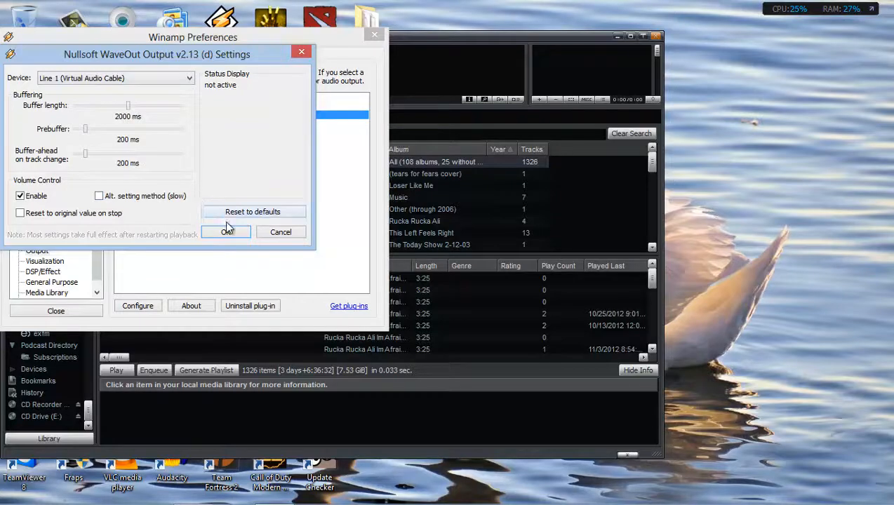
left_click(226, 232)
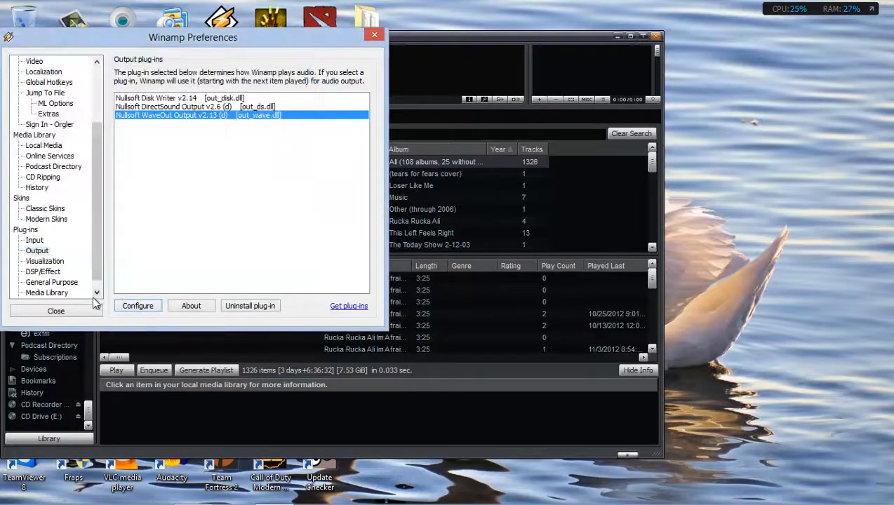
- Close Winamp's Preferences window and the Steam friends list
left_click(55, 311)
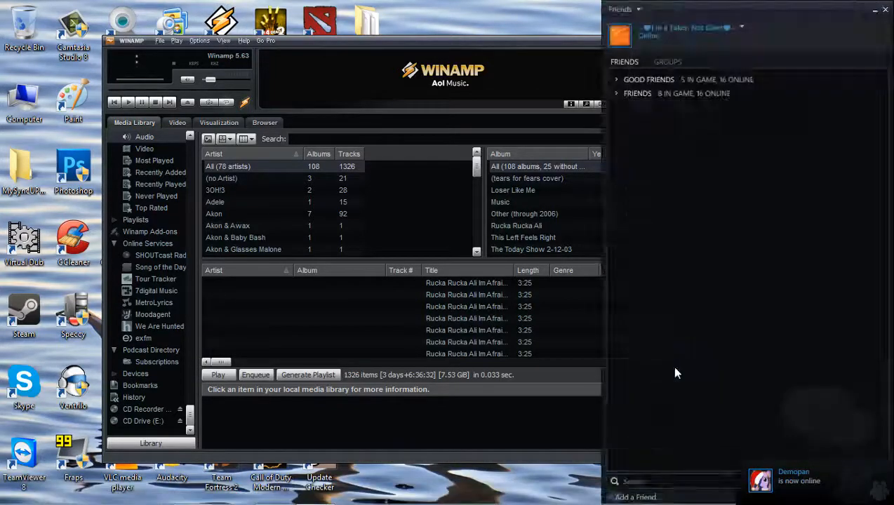
left_click(741, 27)
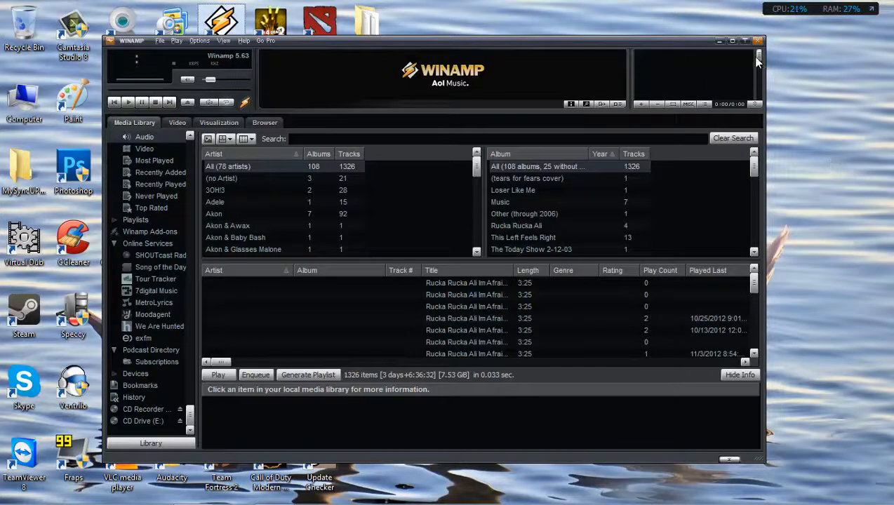
mouse_move(720, 44)
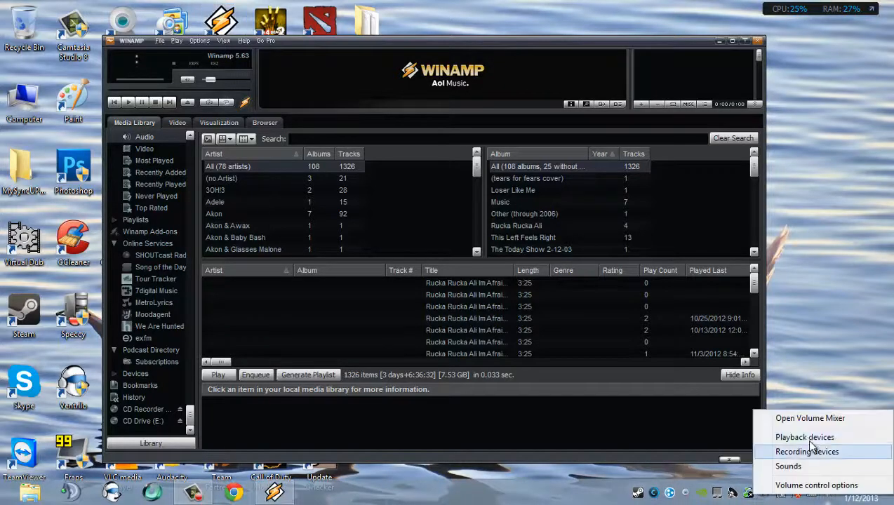
- Review the sound devices, then browse the Akon and 3OH!3 tracks in Winamp's library
left_click(804, 437)
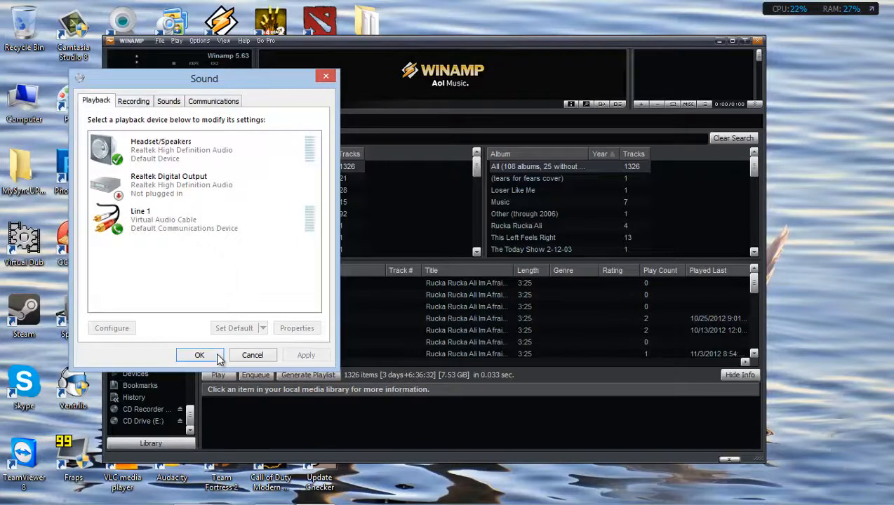
left_click(199, 355)
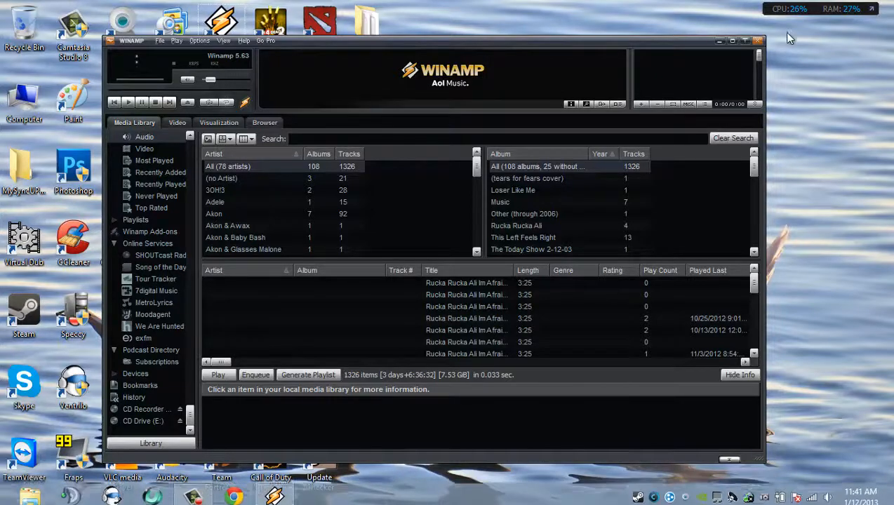
left_click(214, 214)
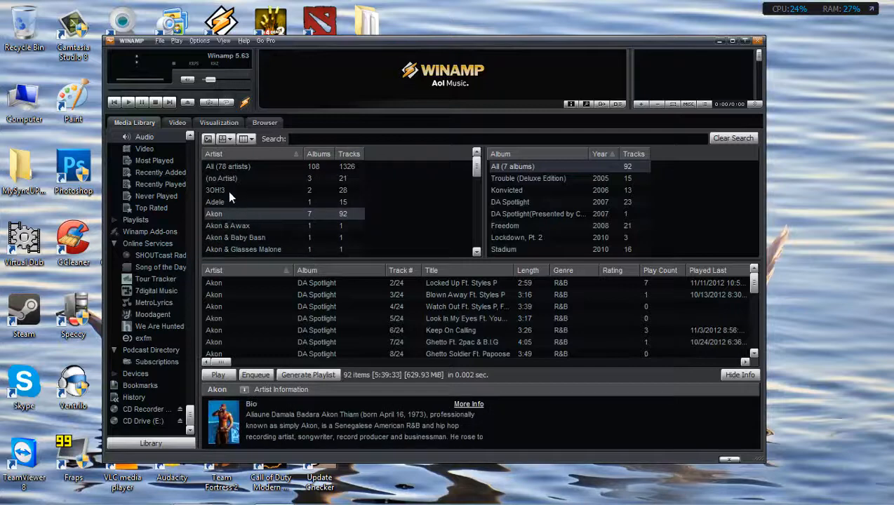
left_click(215, 189)
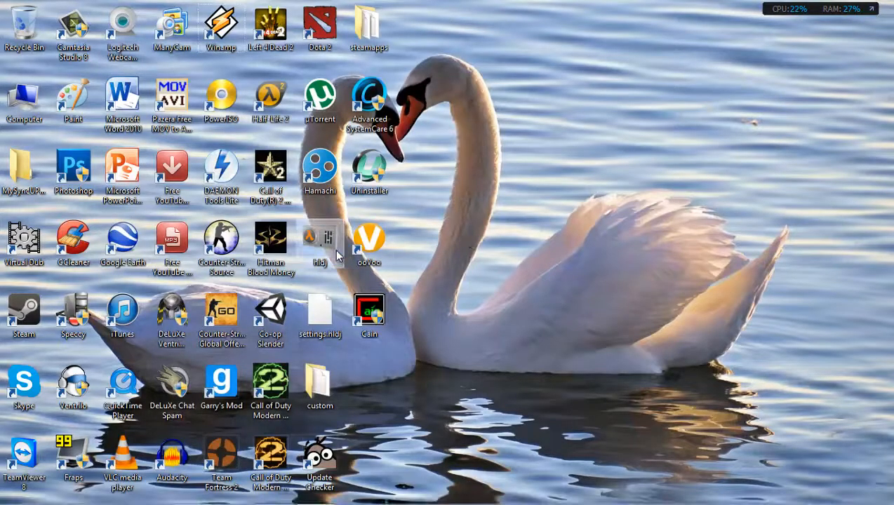
- Launch HLDJ and add a new game profile using the Source engine with play key p
double_click(320, 237)
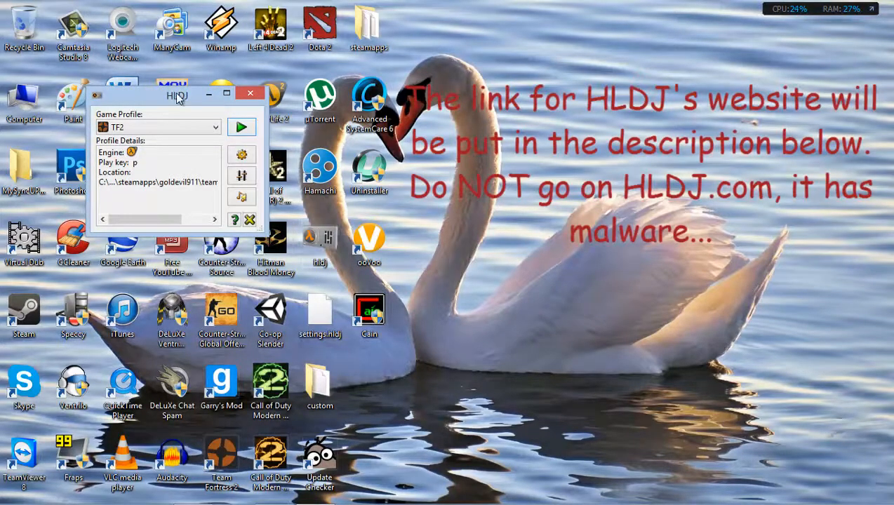
left_click_drag(177, 95, 640, 131)
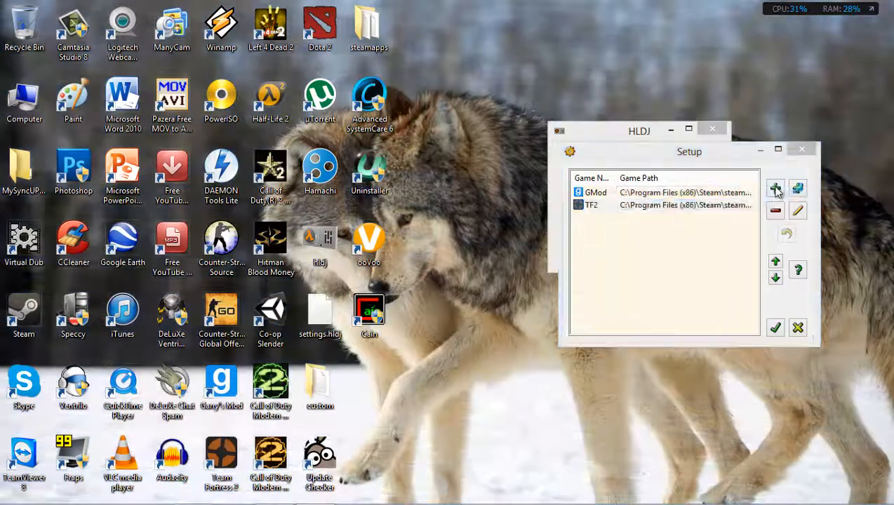
left_click(775, 188)
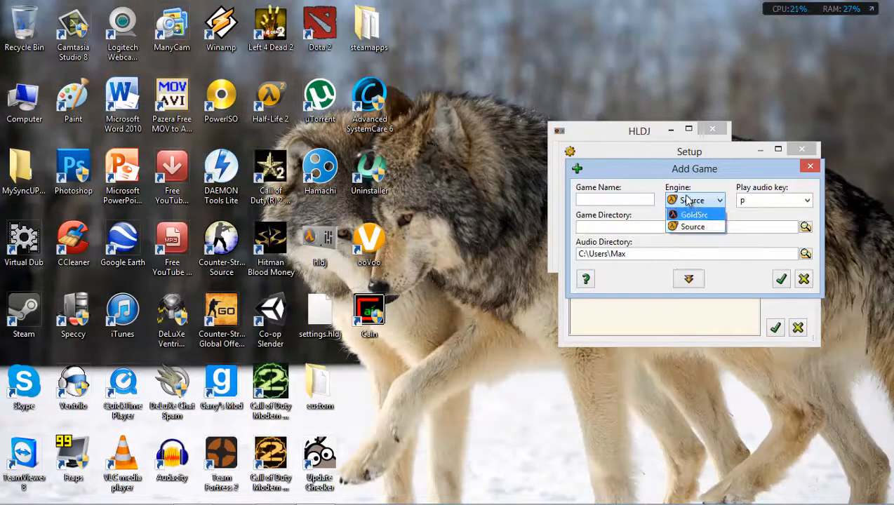
left_click(692, 226)
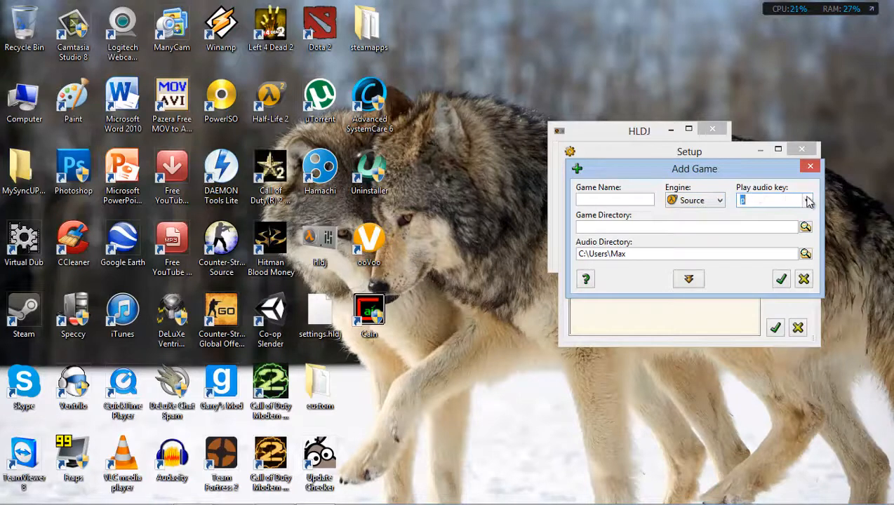
type("p")
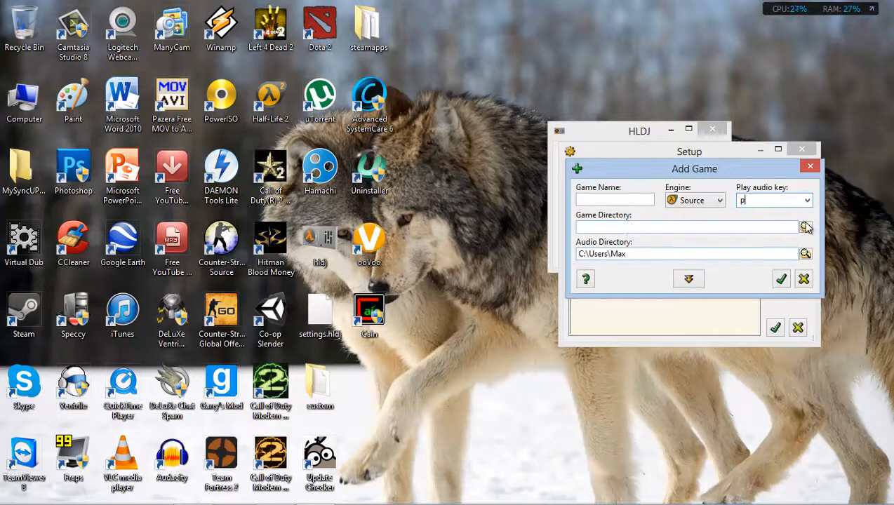
- Browse the game directory through the garrysmod folders to team fortress 2\tf
left_click(805, 227)
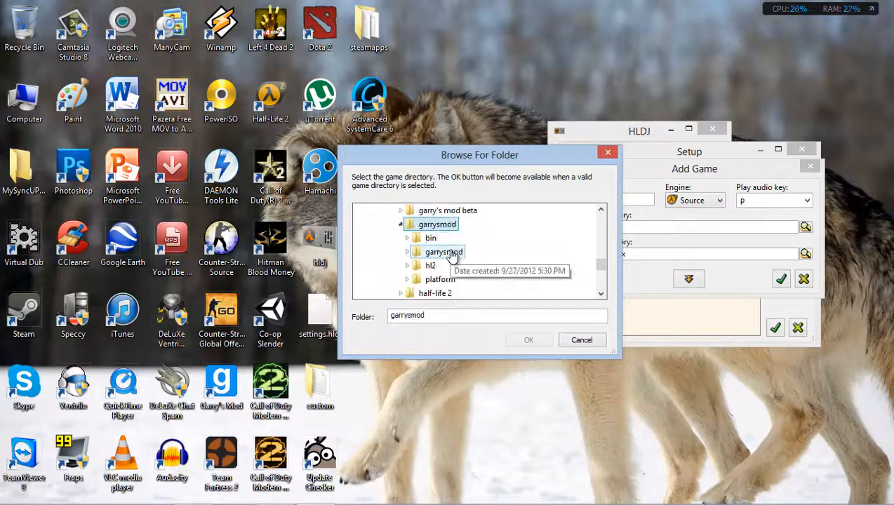
mouse_move(645, 411)
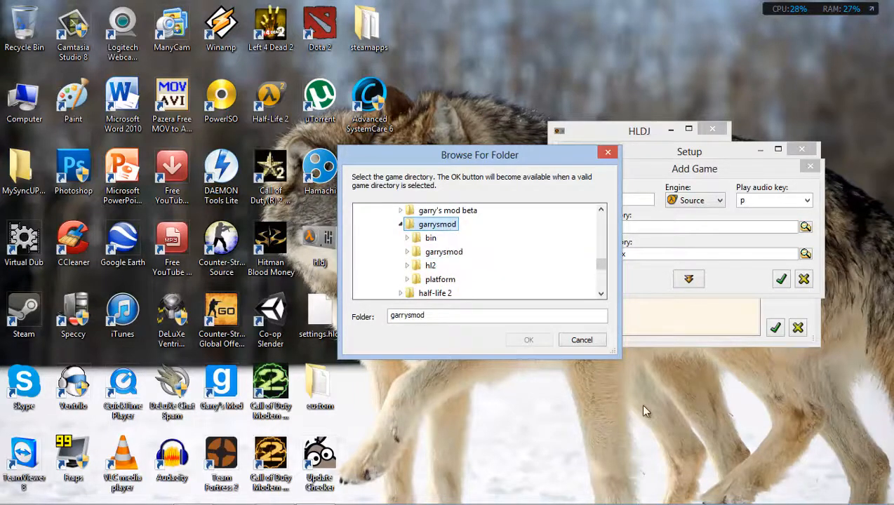
mouse_move(443, 244)
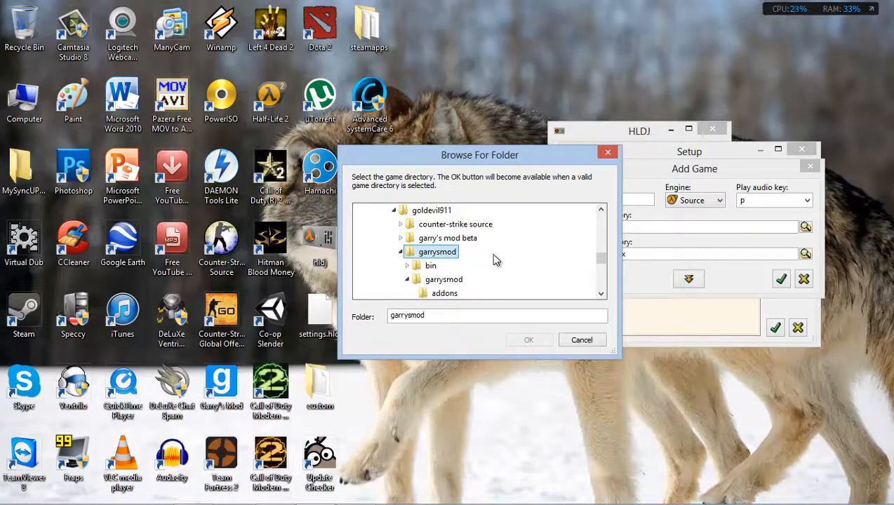
mouse_move(444, 279)
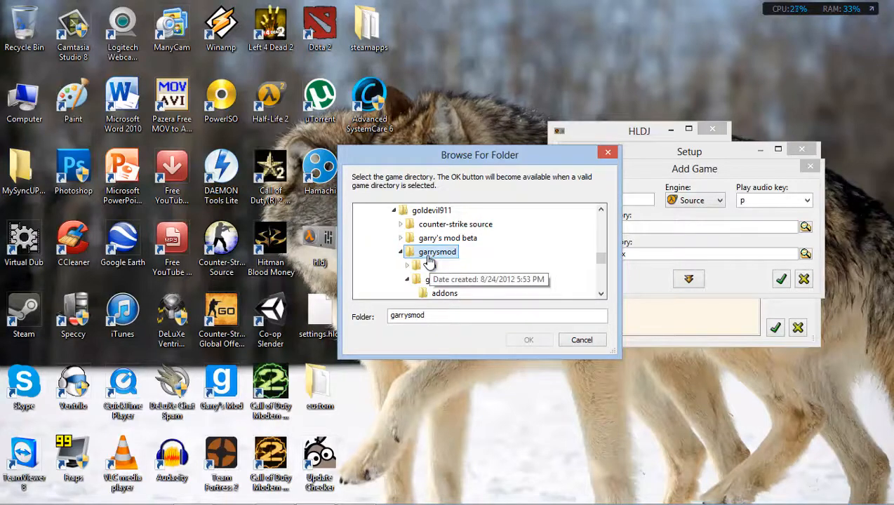
left_click(400, 252)
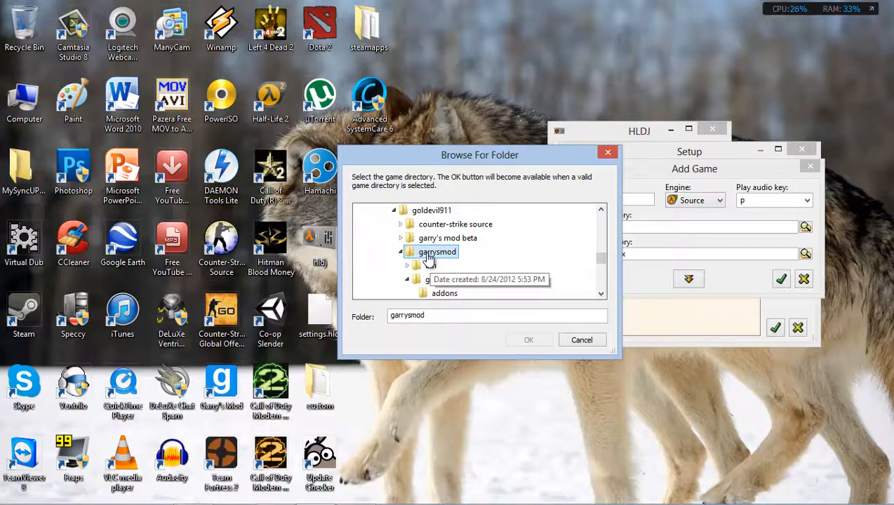
left_click(400, 251)
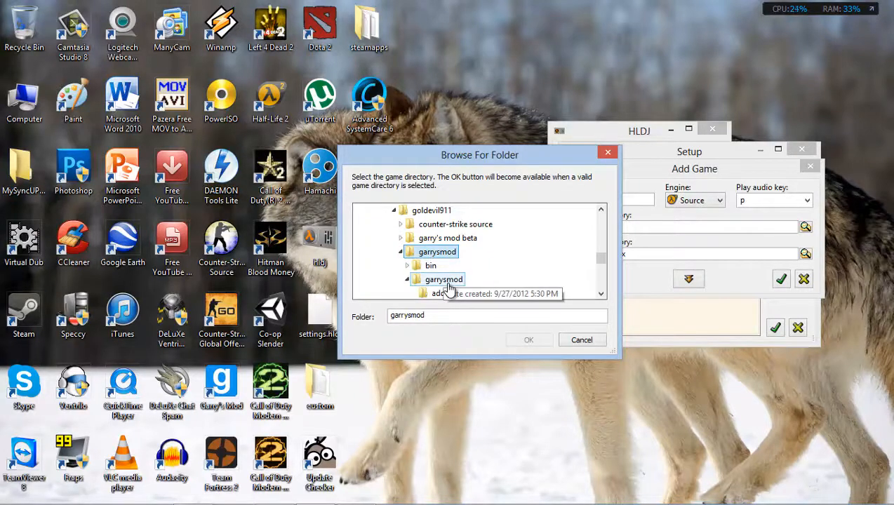
left_click(407, 279)
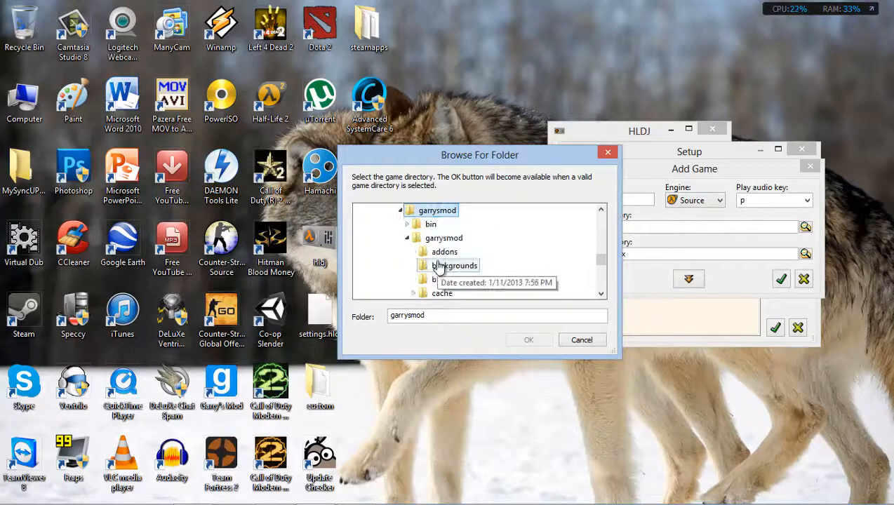
scroll("down", 3)
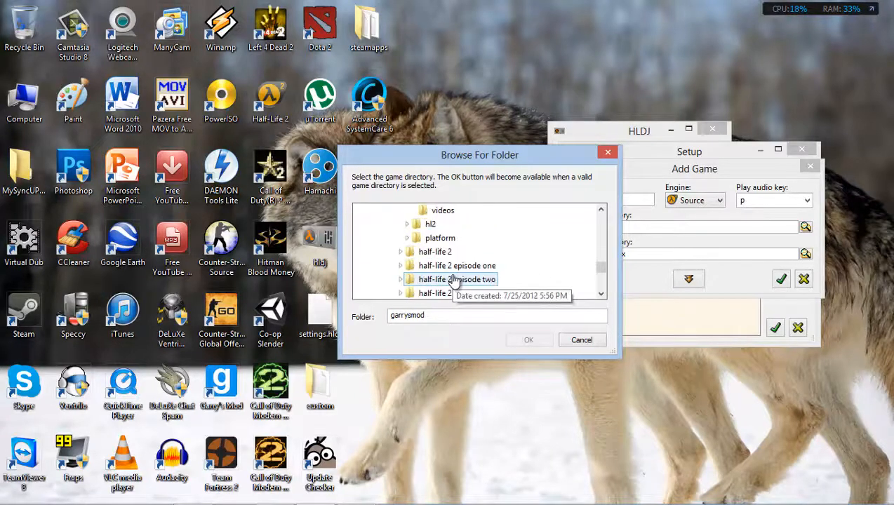
scroll("down", 3)
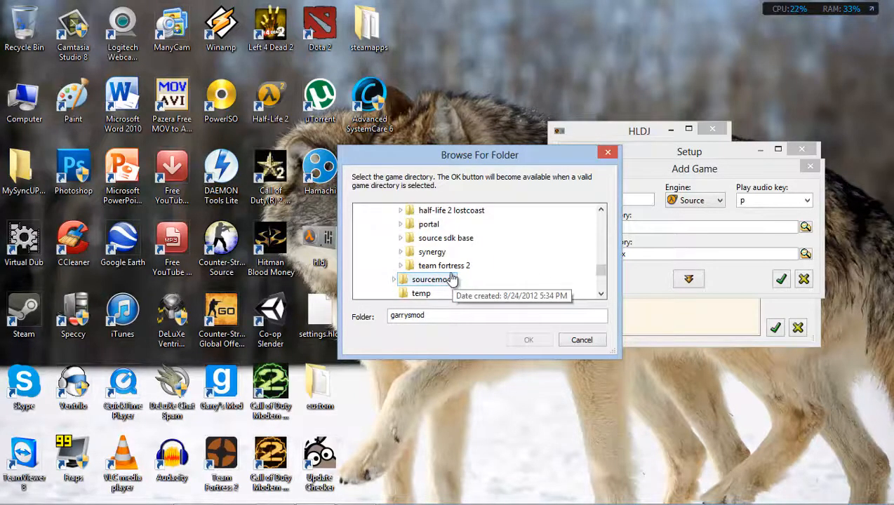
left_click(444, 266)
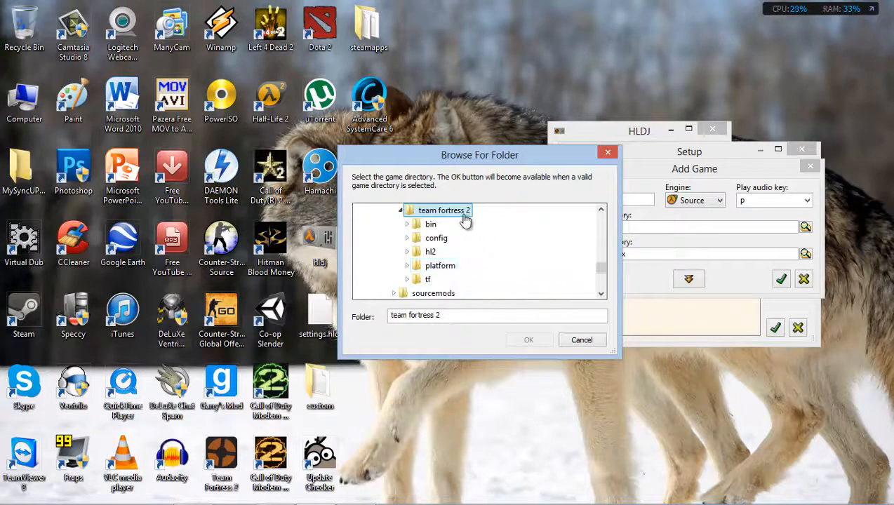
left_click(407, 279)
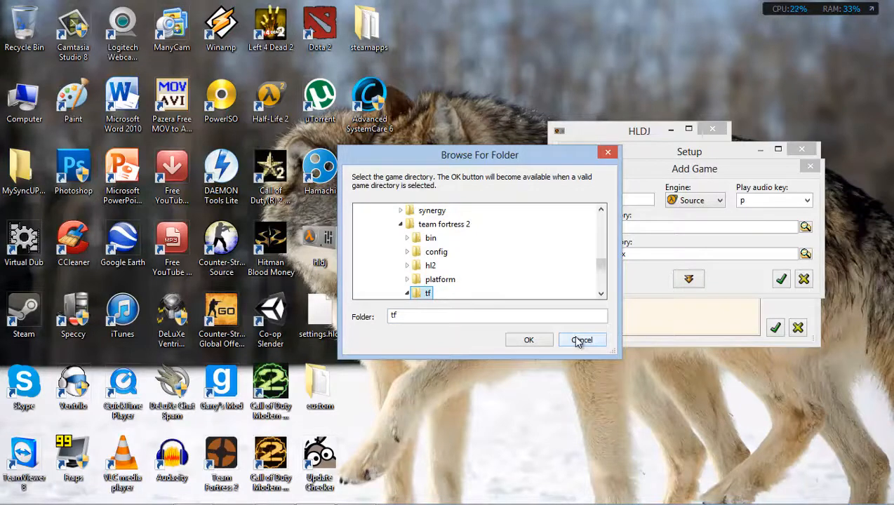
- Cancel the Browse For Folder dialog, leaving the Add Game directory empty
left_click(581, 340)
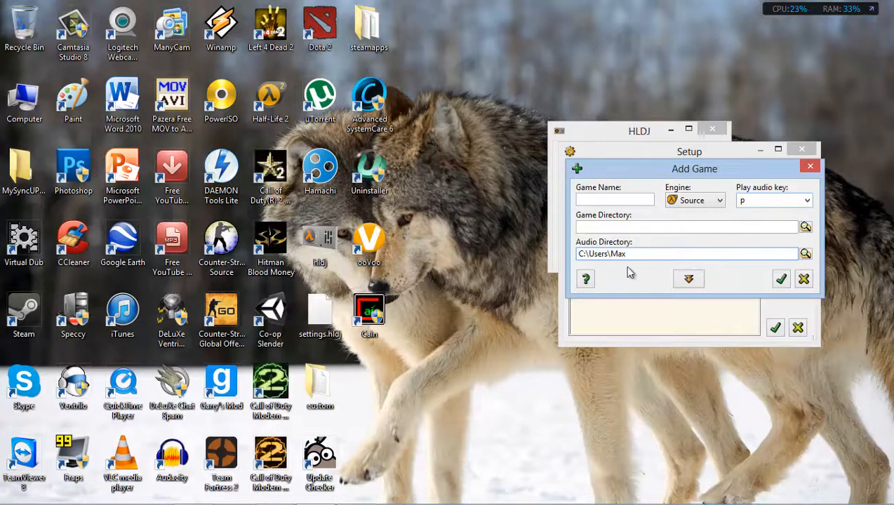
mouse_move(804, 279)
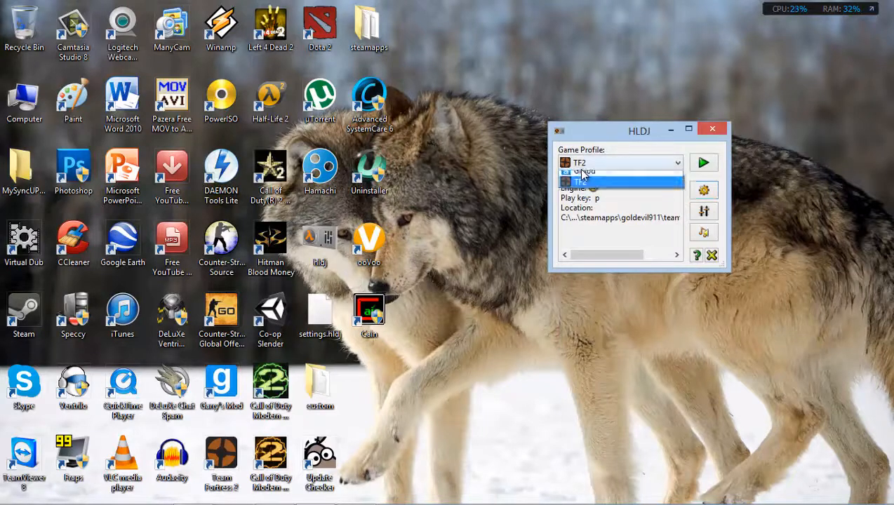
- Choose the GMod game profile and start HLDJ running
left_click(618, 181)
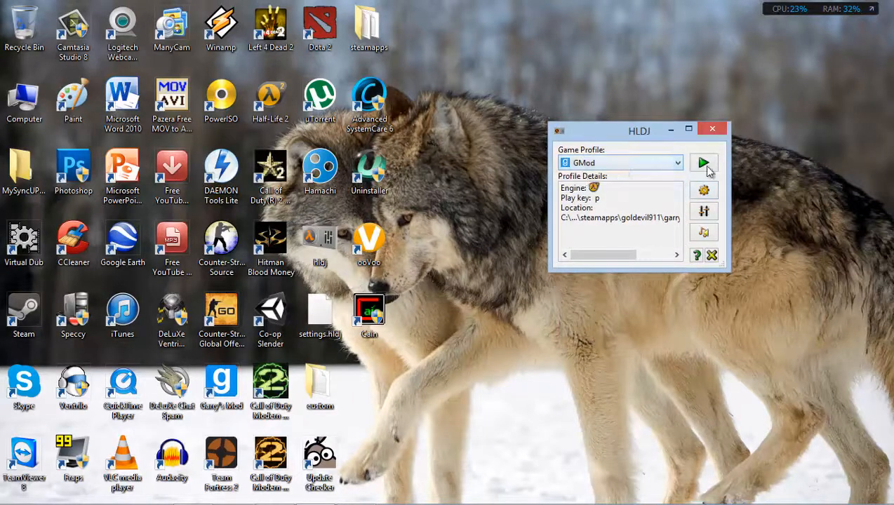
mouse_move(703, 163)
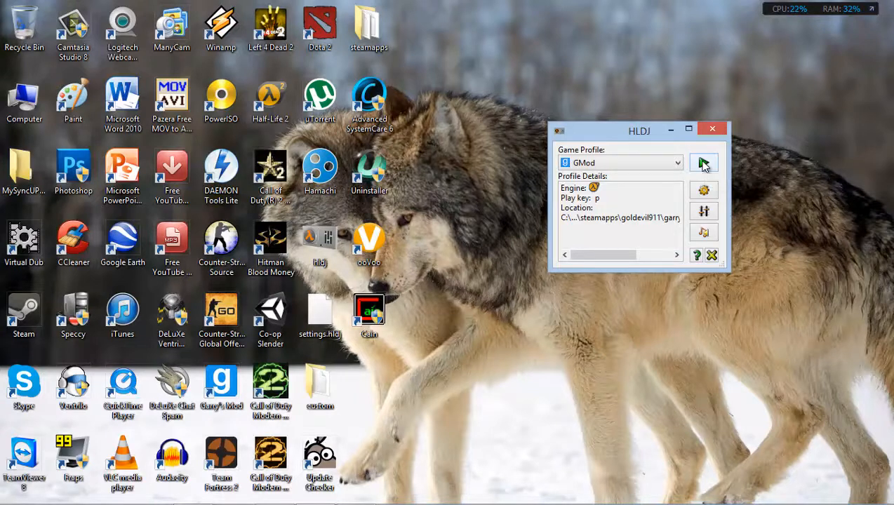
left_click(704, 163)
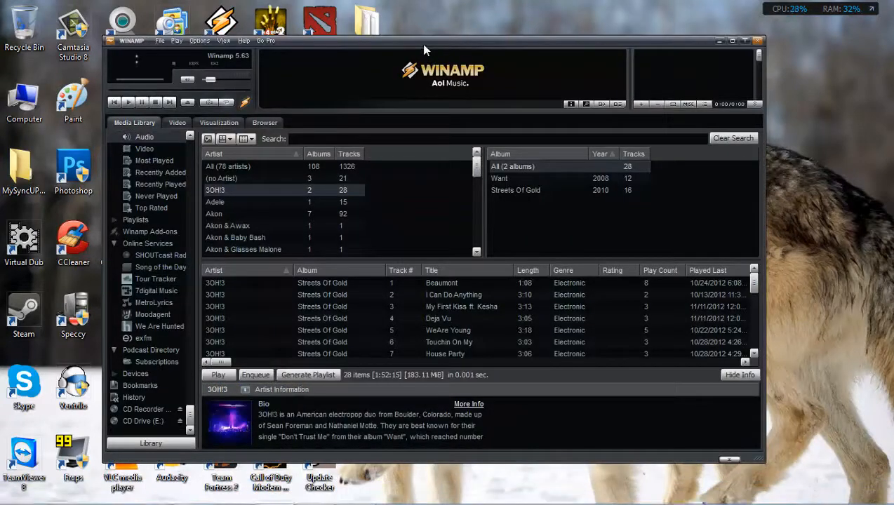
mouse_move(447, 59)
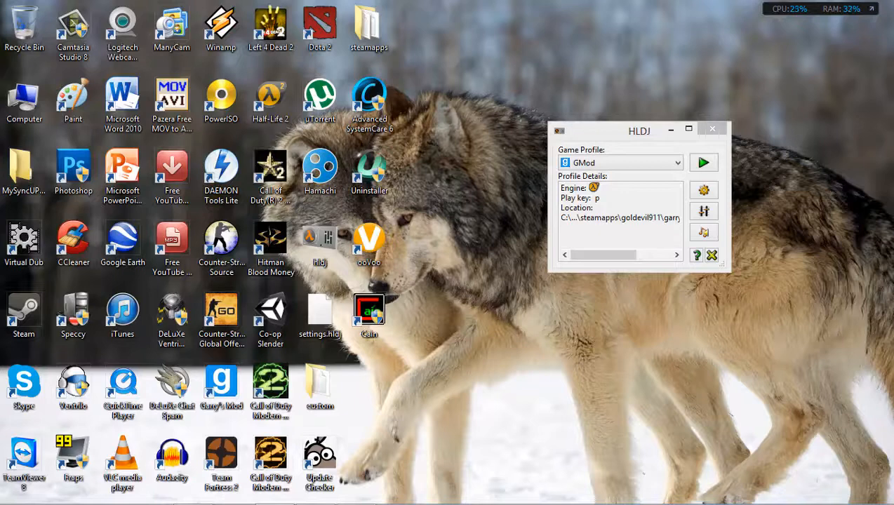
mouse_move(455, 307)
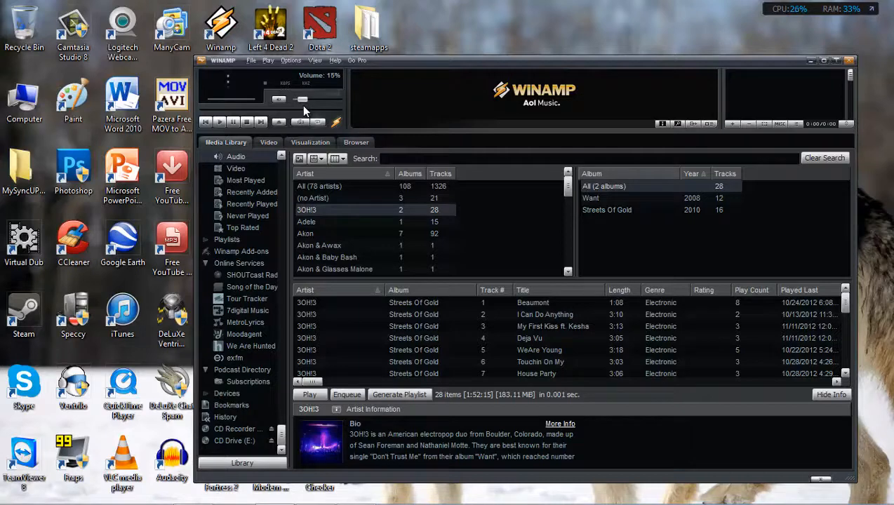
- Drag Winamp's volume slider down to 10%
left_click_drag(308, 99, 302, 99)
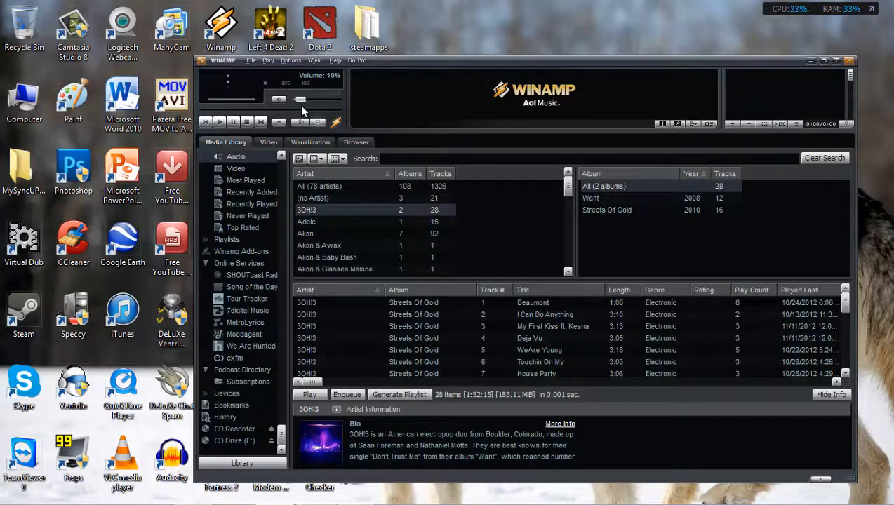
left_click(301, 98)
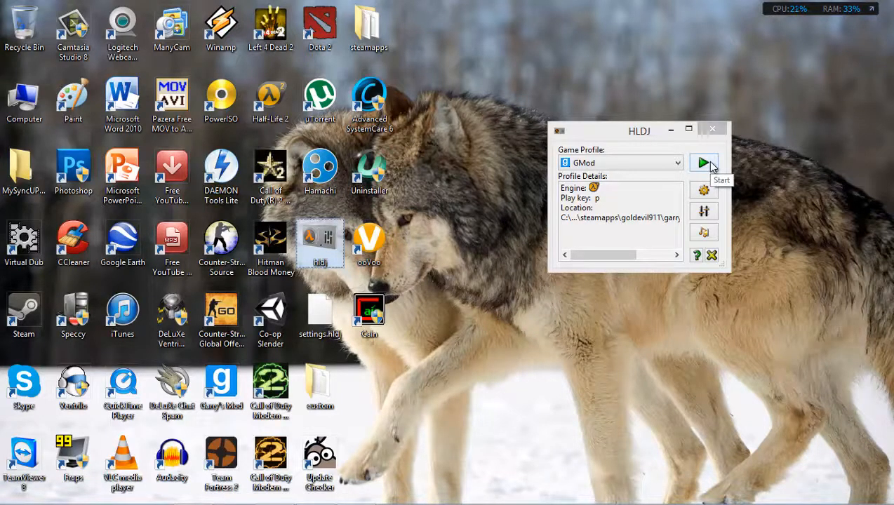
- Start HLDJ with the GMod profile and launch Garry's Mod from its desktop shortcut
left_click(703, 162)
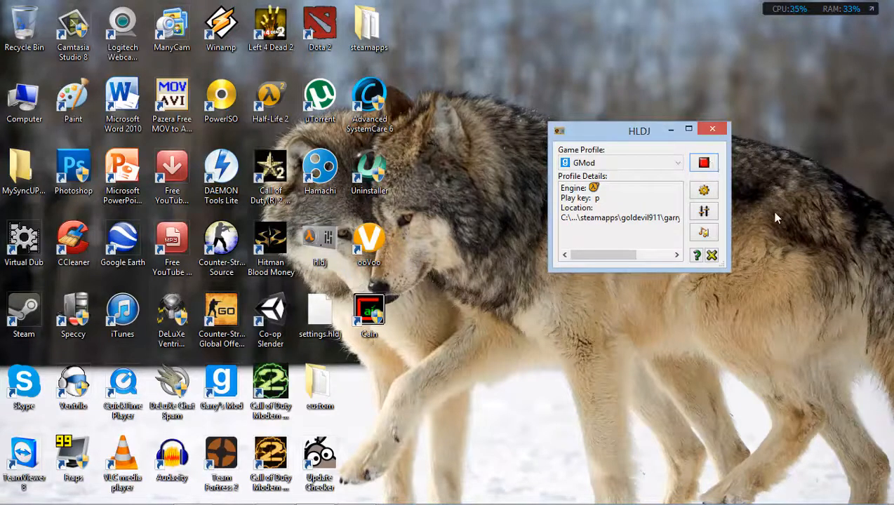
double_click(221, 379)
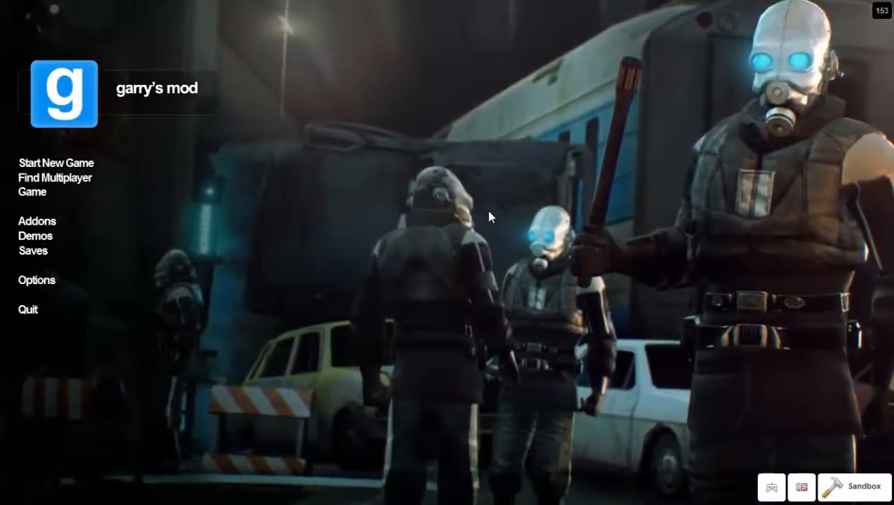
- Show Garry's Mod's Video options and keep the resolution at 1280 x 720
left_click(35, 280)
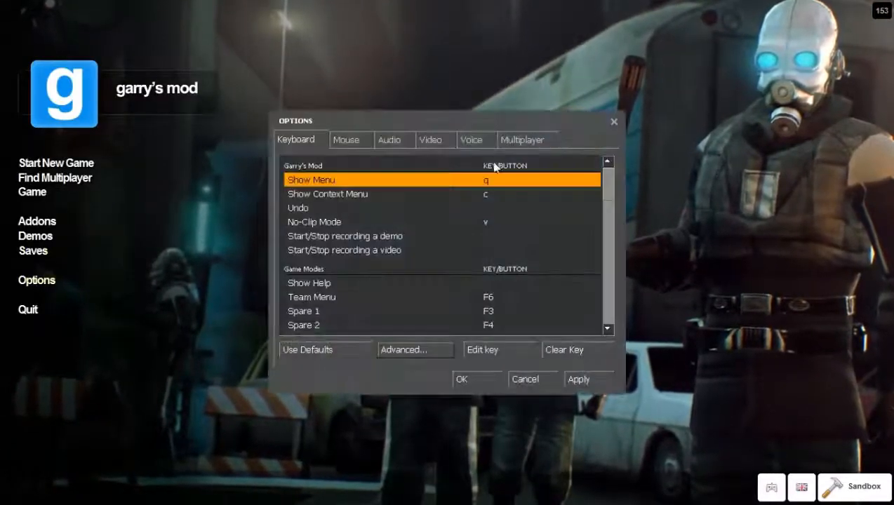
left_click(430, 139)
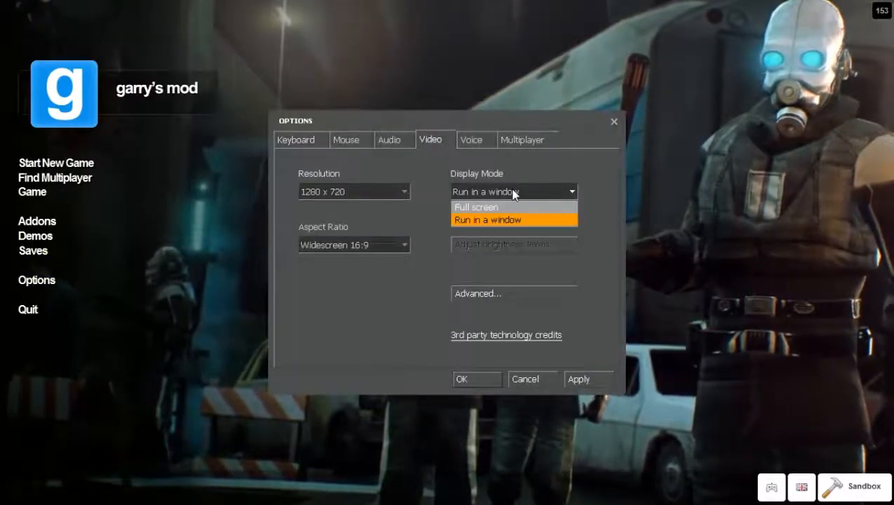
left_click(354, 192)
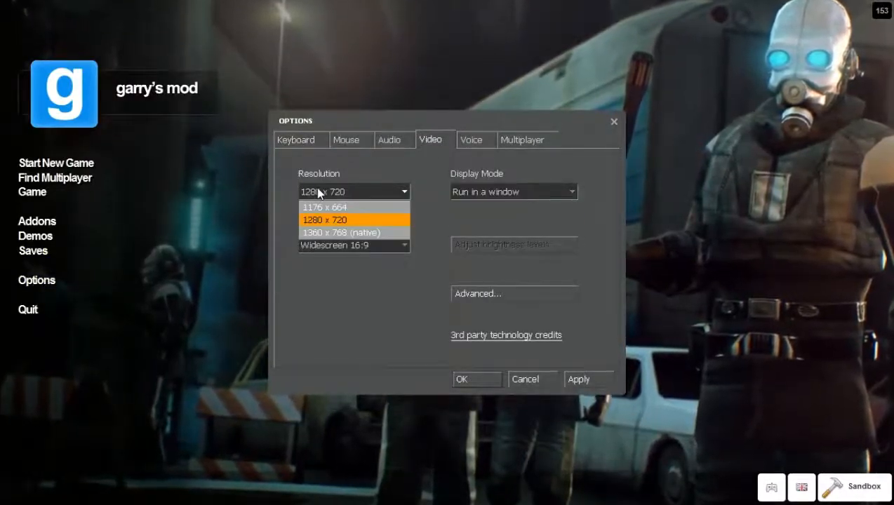
mouse_move(341, 232)
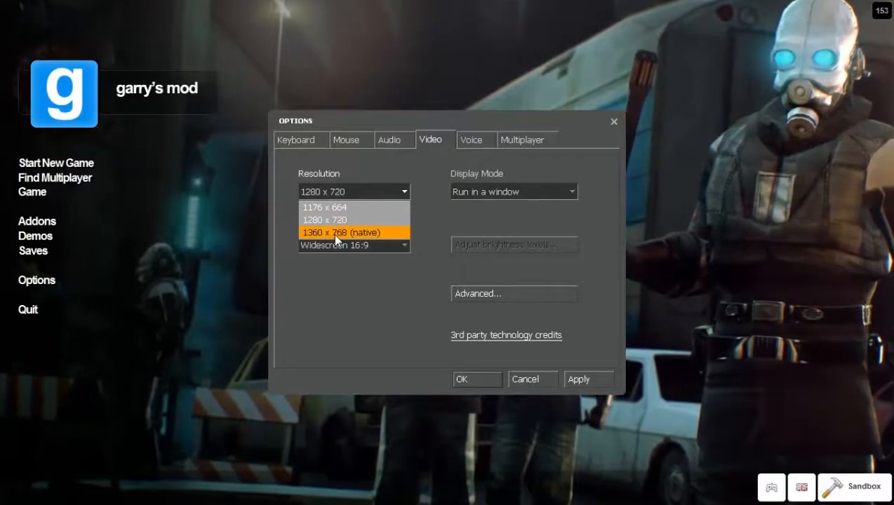
left_click(324, 220)
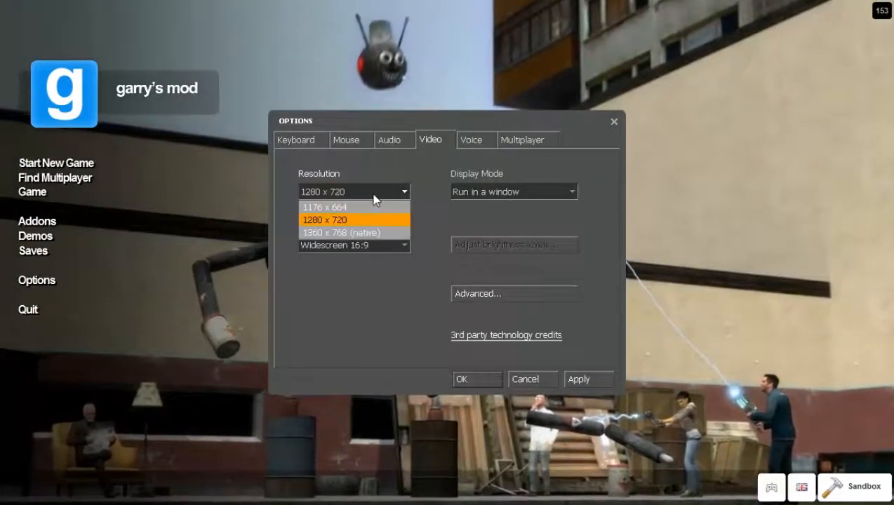
mouse_move(323, 232)
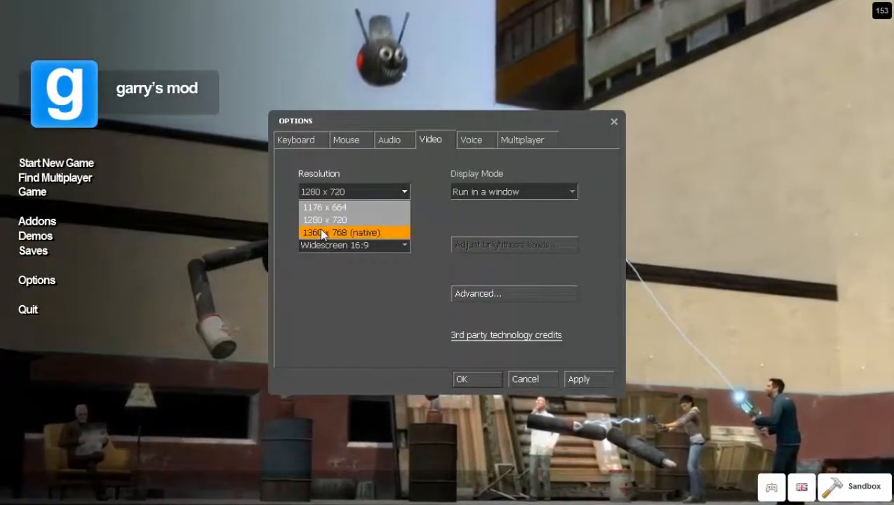
left_click(324, 220)
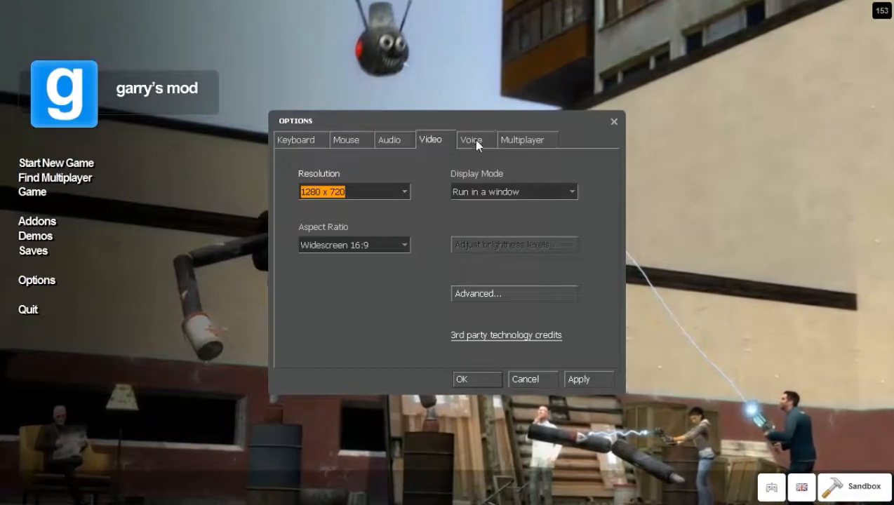
- Start and stop a microphone test on the Voice tab, then save and close Options
left_click(471, 139)
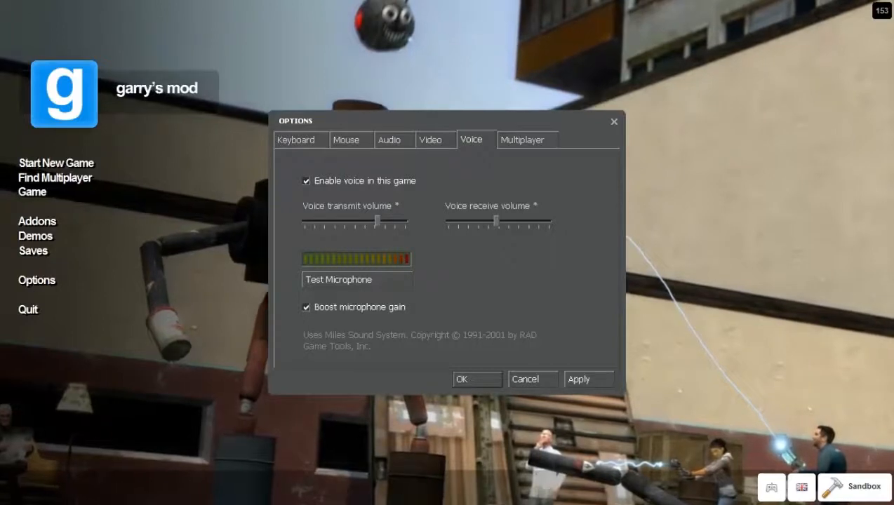
left_click(356, 280)
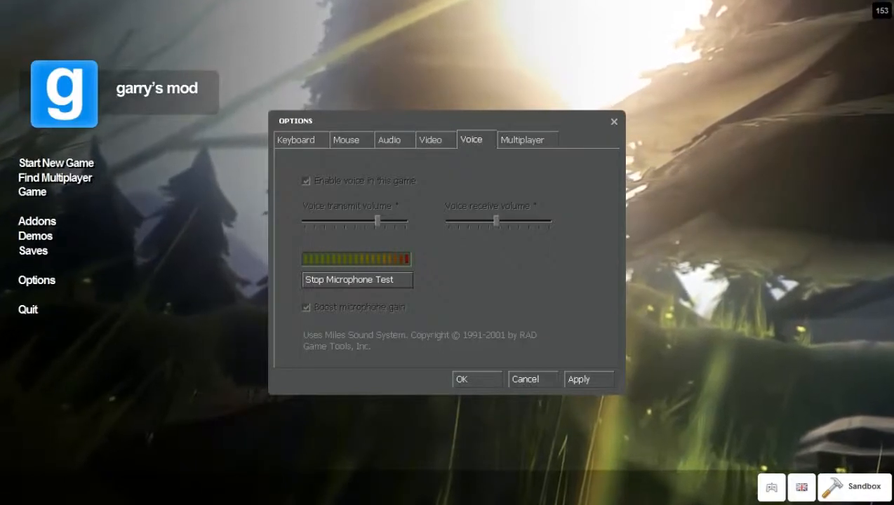
left_click(357, 280)
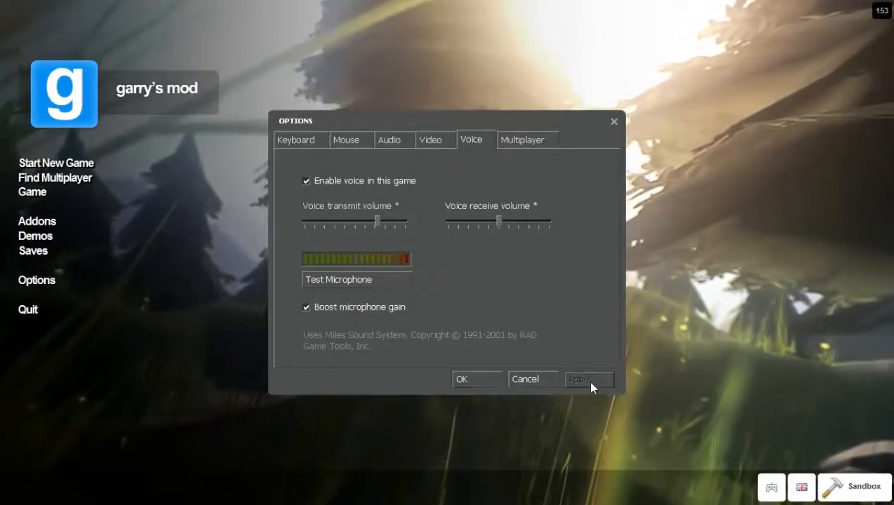
mouse_move(383, 238)
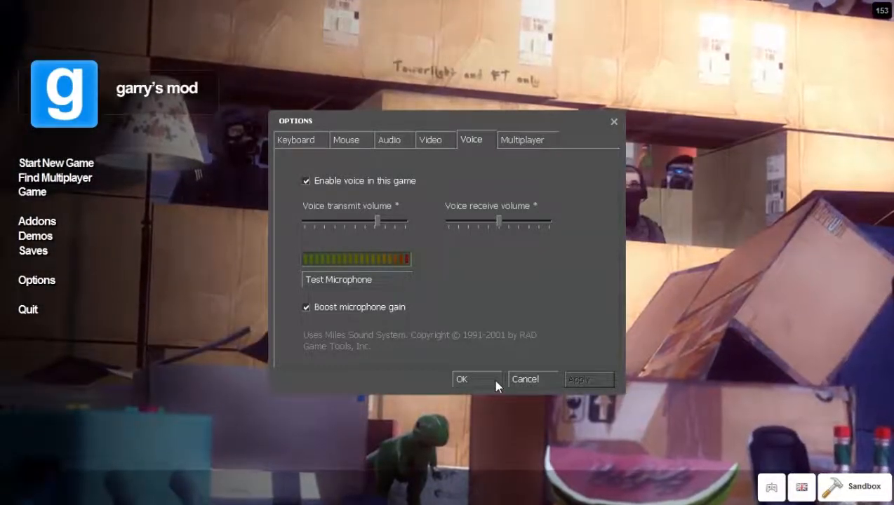
left_click(461, 379)
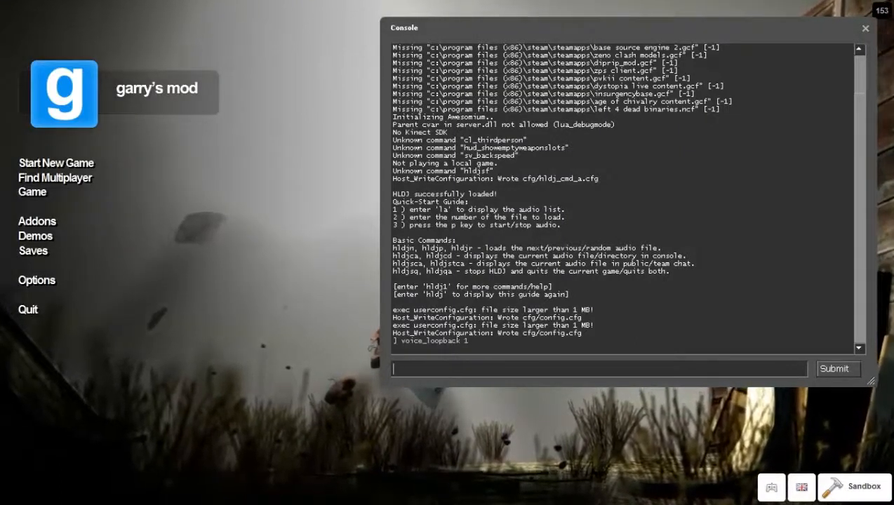
- Close the developer console once voice_loopback 1 is entered
left_click(865, 28)
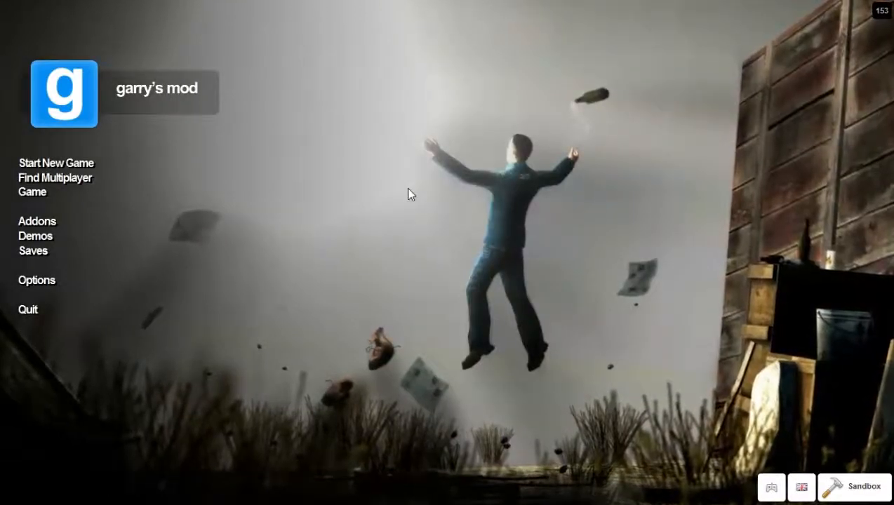
mouse_move(55, 182)
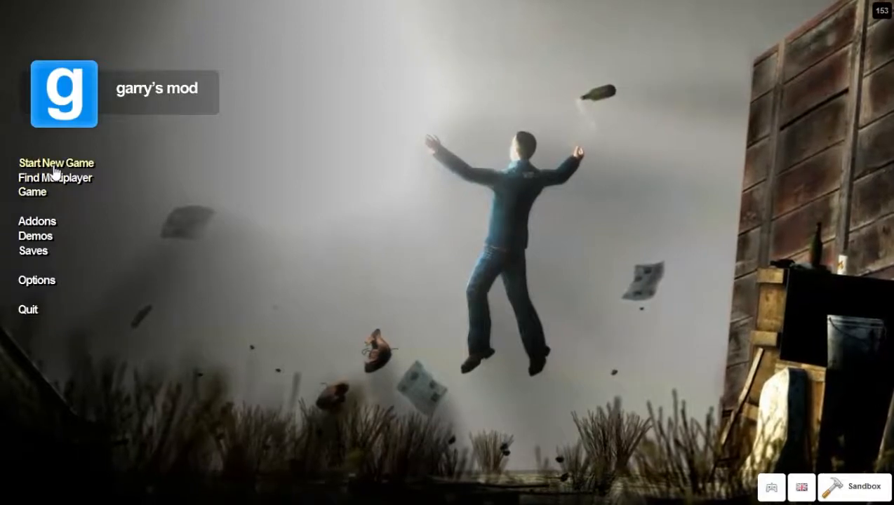
- Launch a new Sandbox game on gm_flatgrass with 2 players
left_click(56, 163)
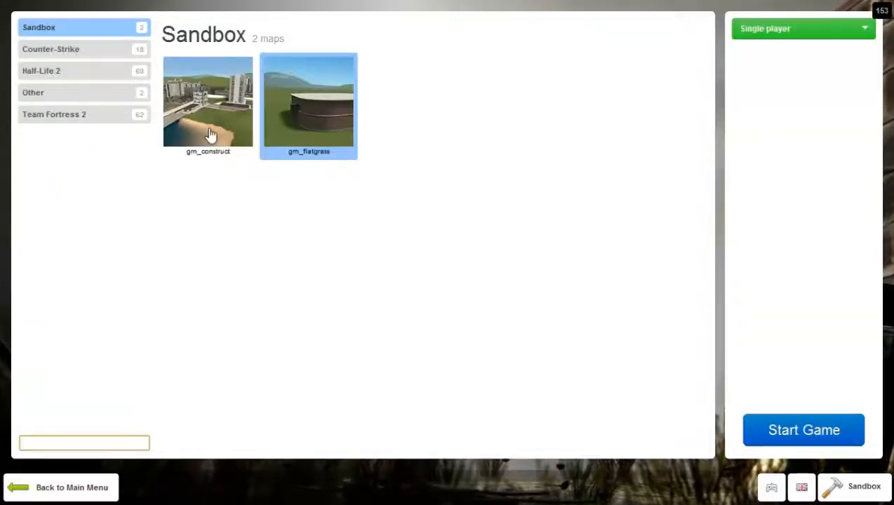
left_click(803, 28)
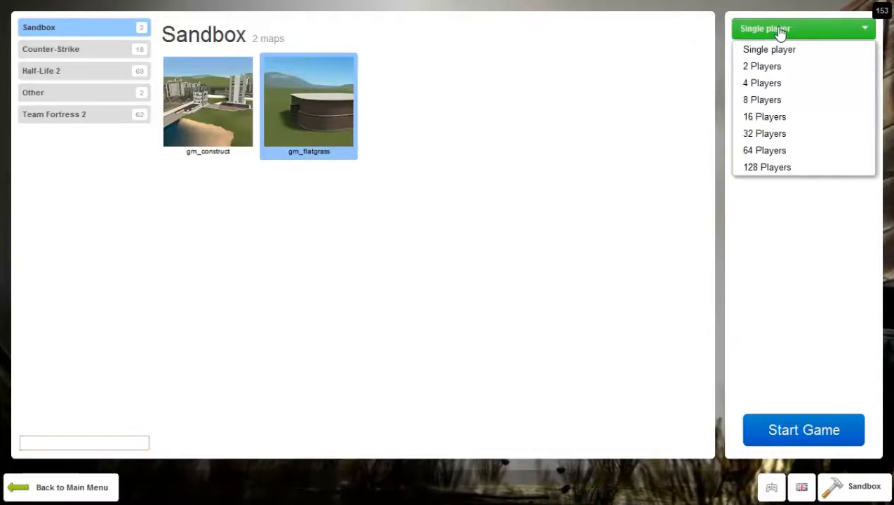
left_click(761, 66)
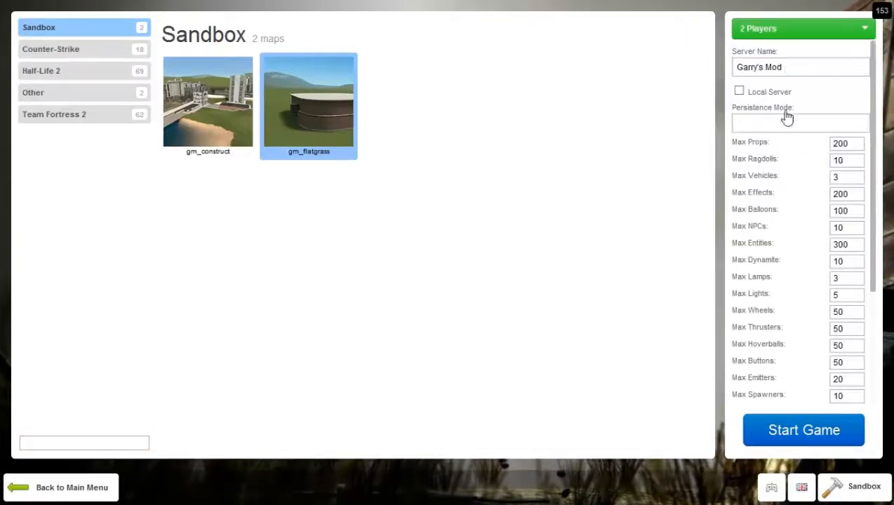
left_click(804, 430)
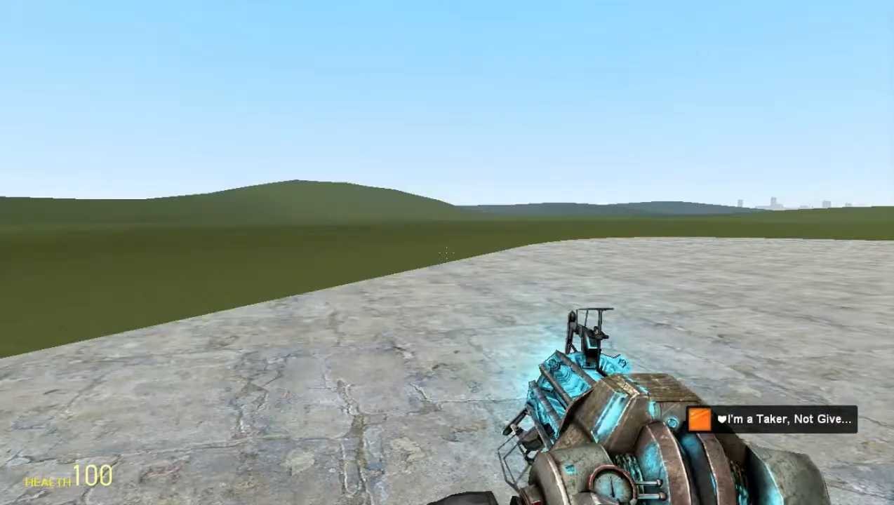
- Bring up the pause menu over the running gm_flatgrass game
key("Escape")
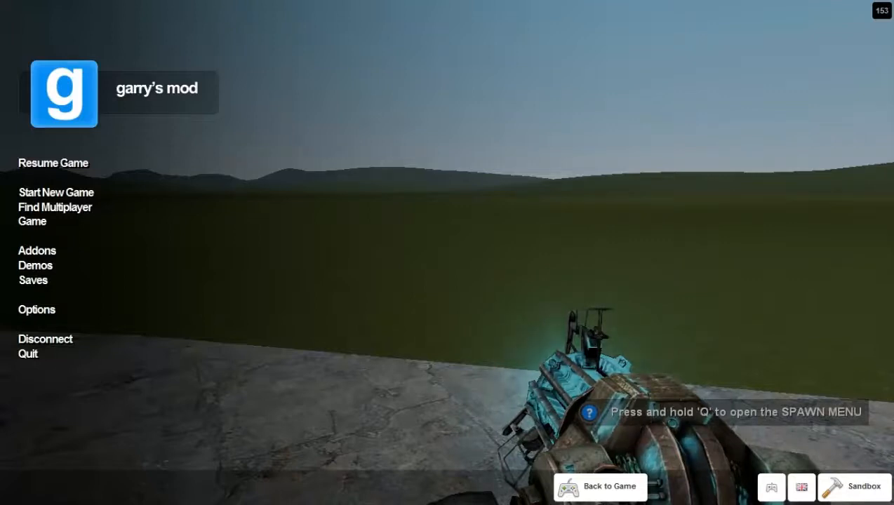
mouse_move(686, 263)
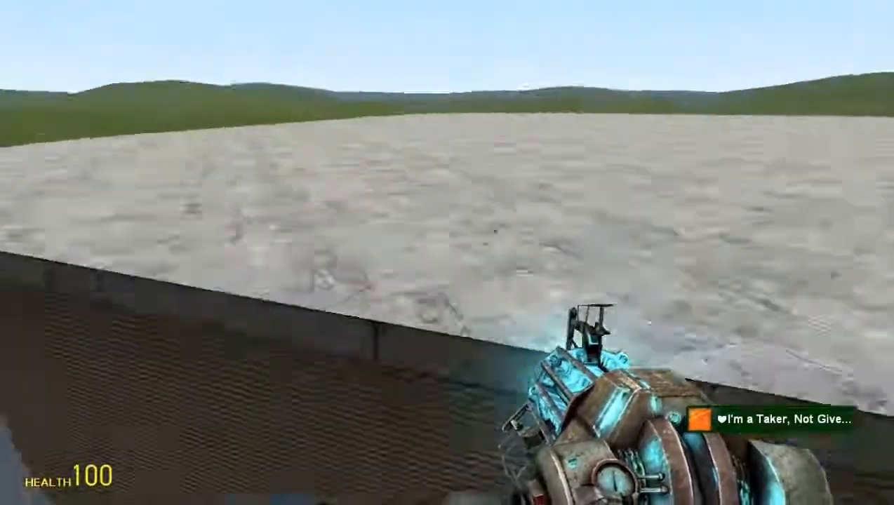
mouse_move(447, 252)
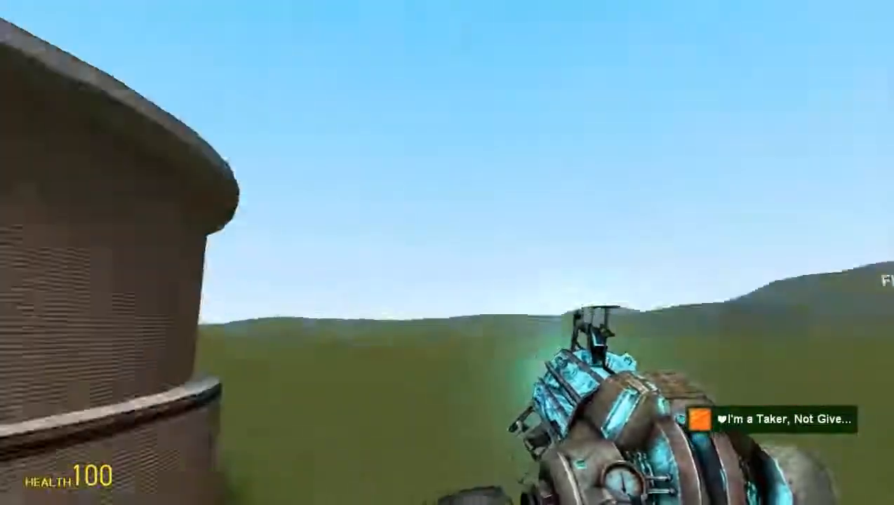